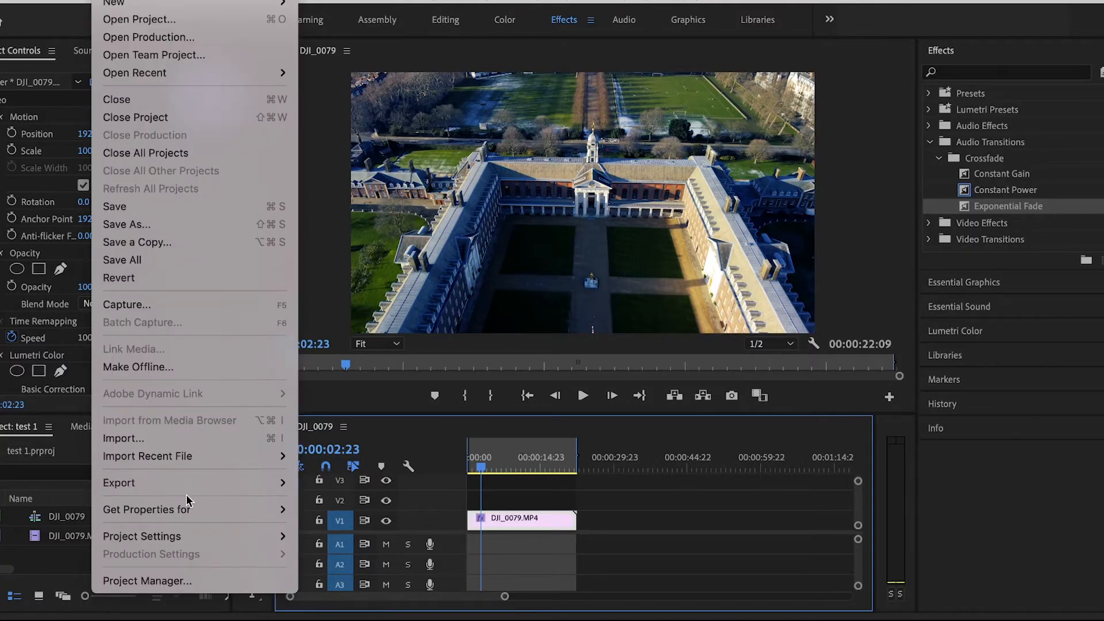
Step: Bring up Export Settings for the DJI_0079 sequence via File > Export > Media
{"action": "left_click", "coordinate": [119, 481]}
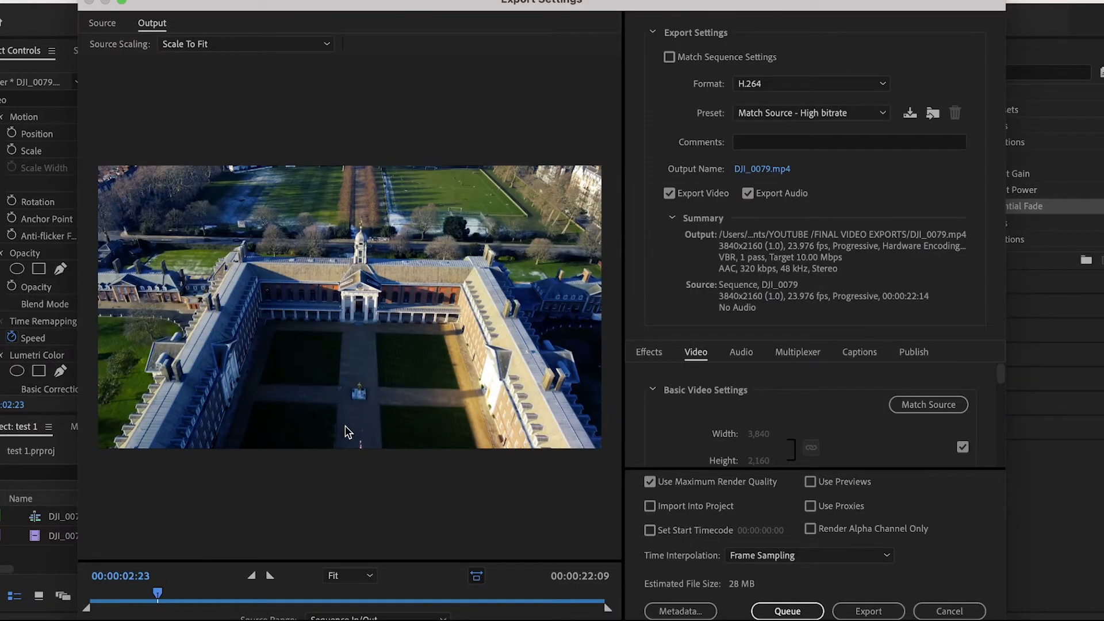
{"action": "mouse_move", "coordinate": [767, 88]}
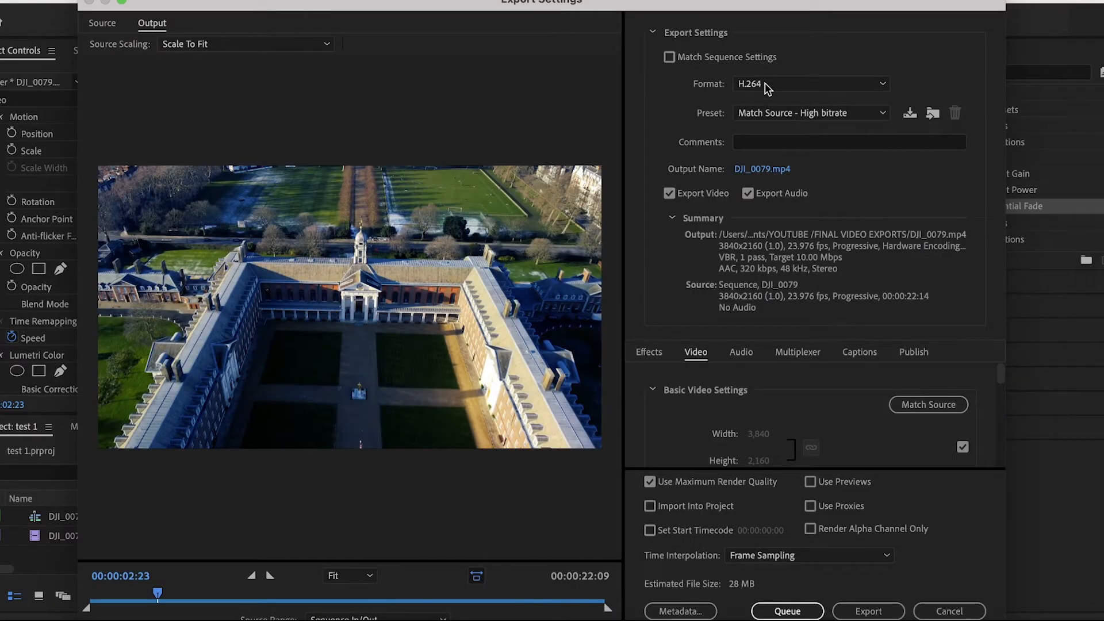
{"action": "mouse_move", "coordinate": [854, 181]}
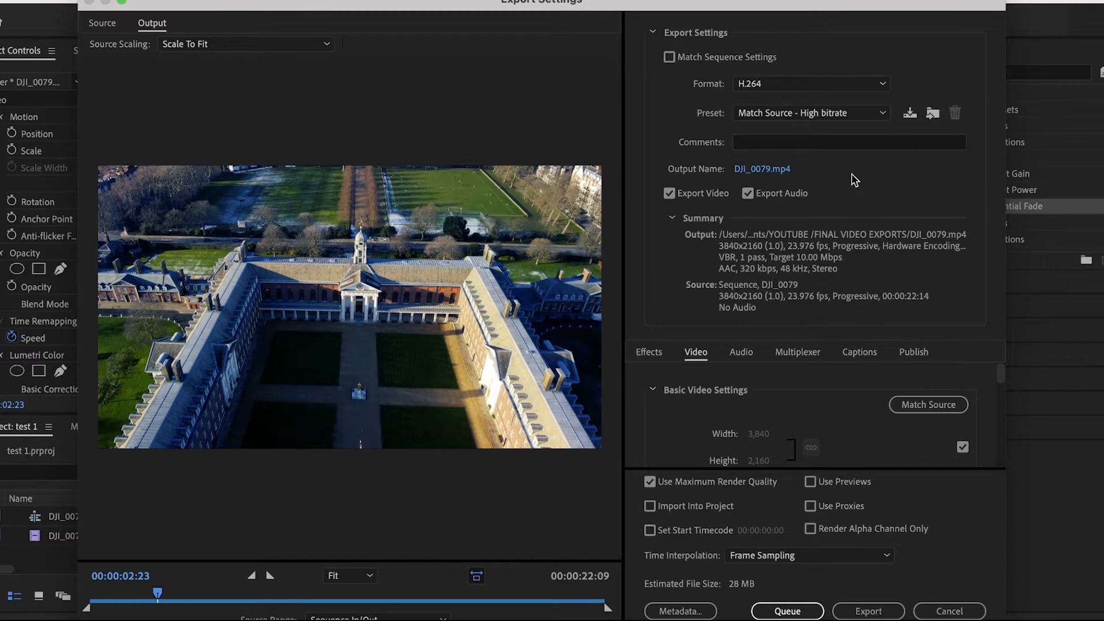
{"action": "mouse_move", "coordinate": [767, 95]}
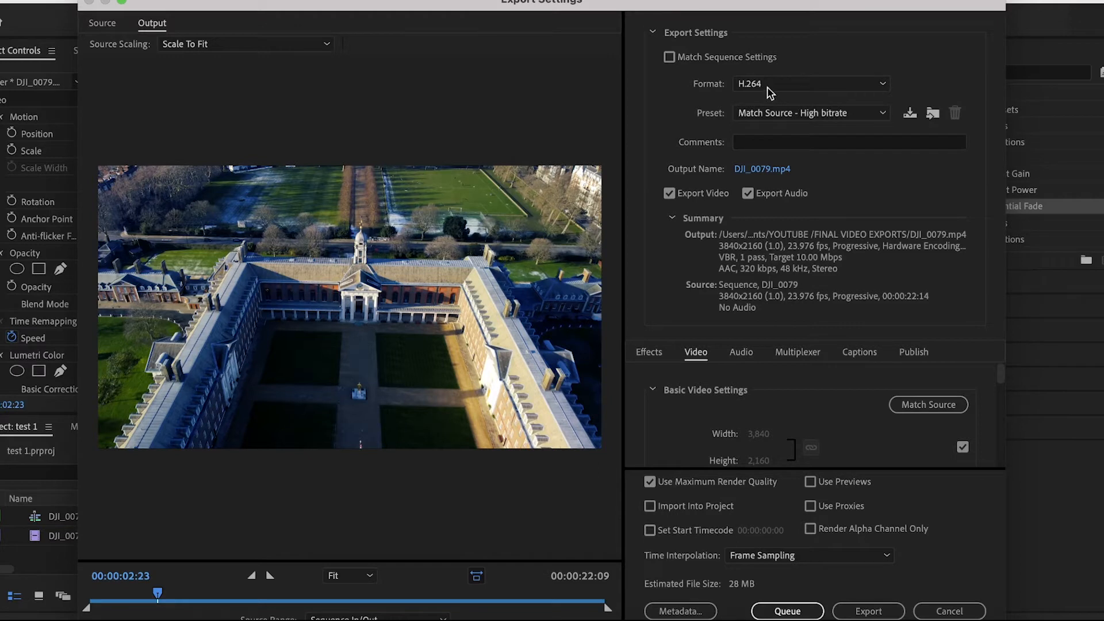
{"action": "mouse_move", "coordinate": [767, 89]}
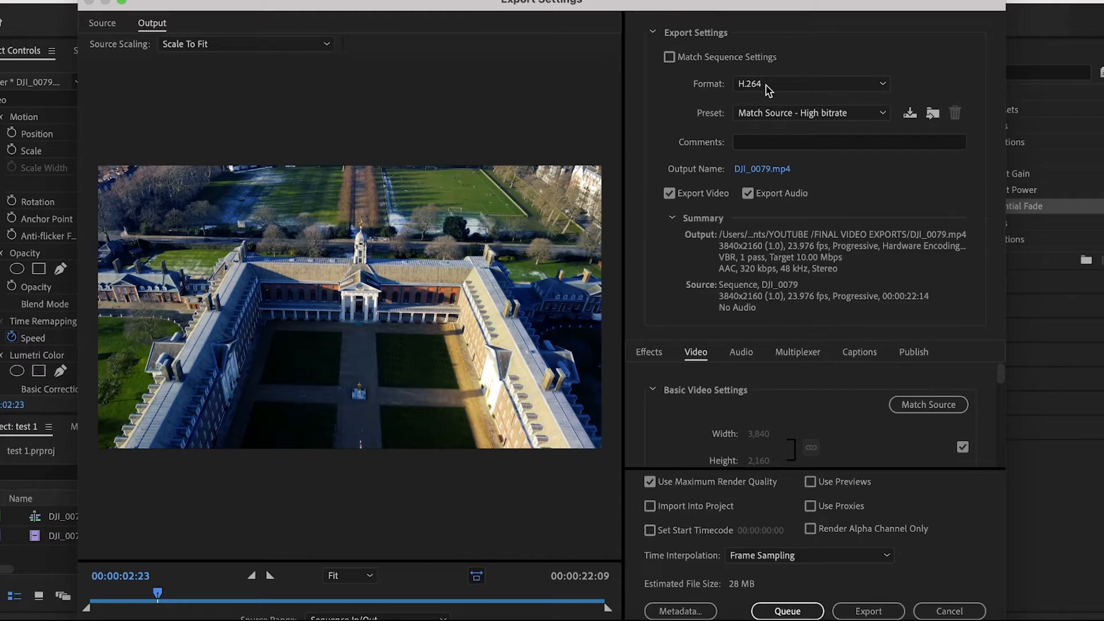
{"action": "mouse_move", "coordinate": [777, 116]}
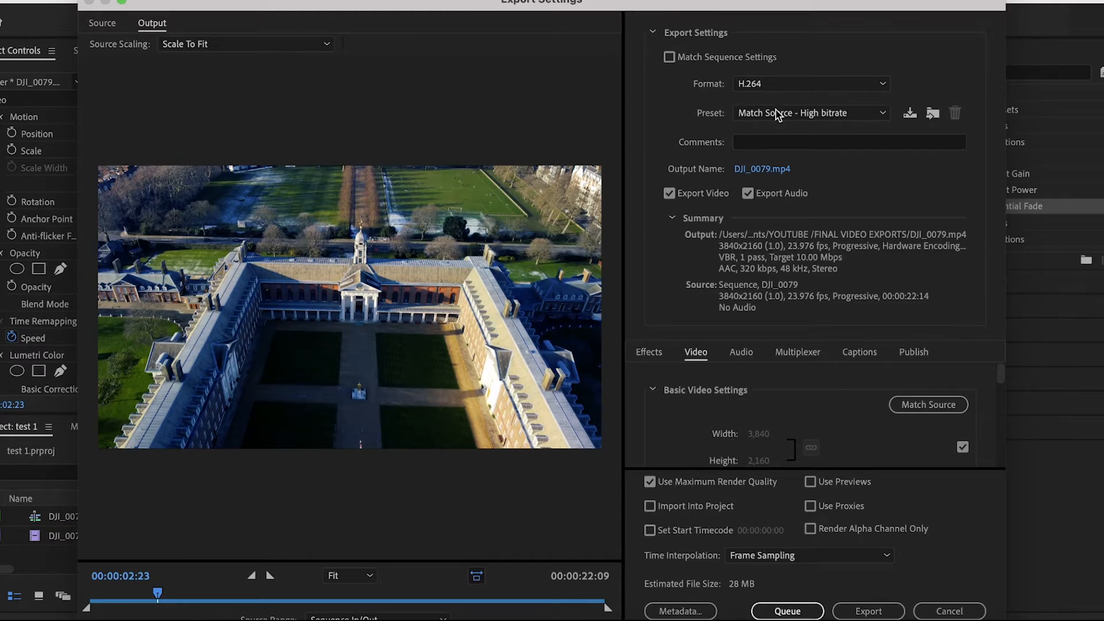
Step: Change the export preset from Match Source - High bitrate to Custom
{"action": "left_click", "coordinate": [810, 113]}
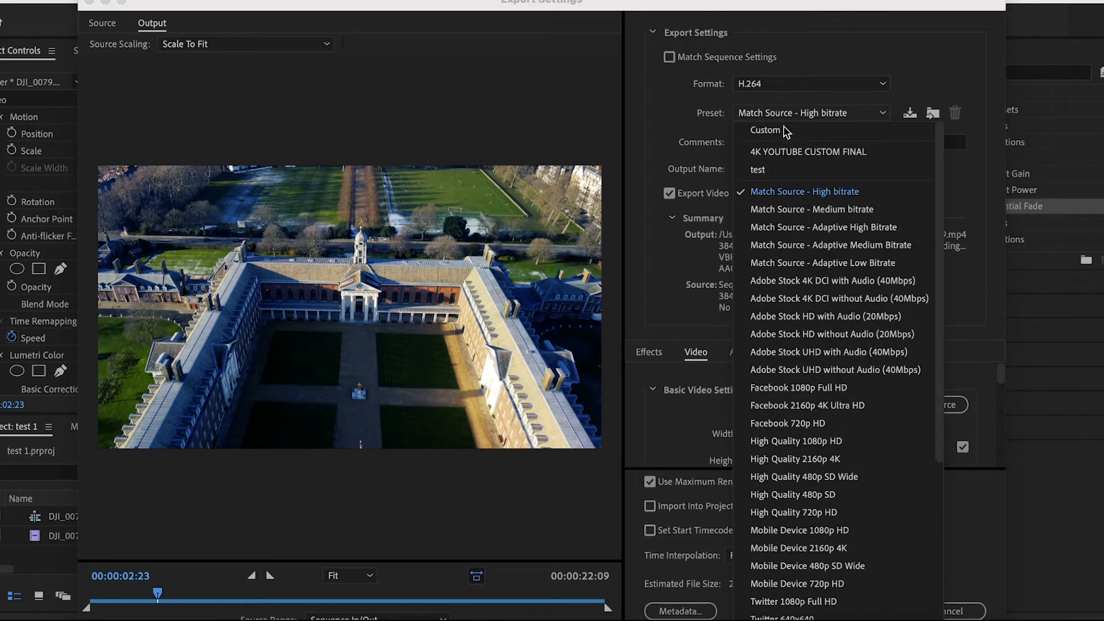
{"action": "left_click", "coordinate": [765, 130]}
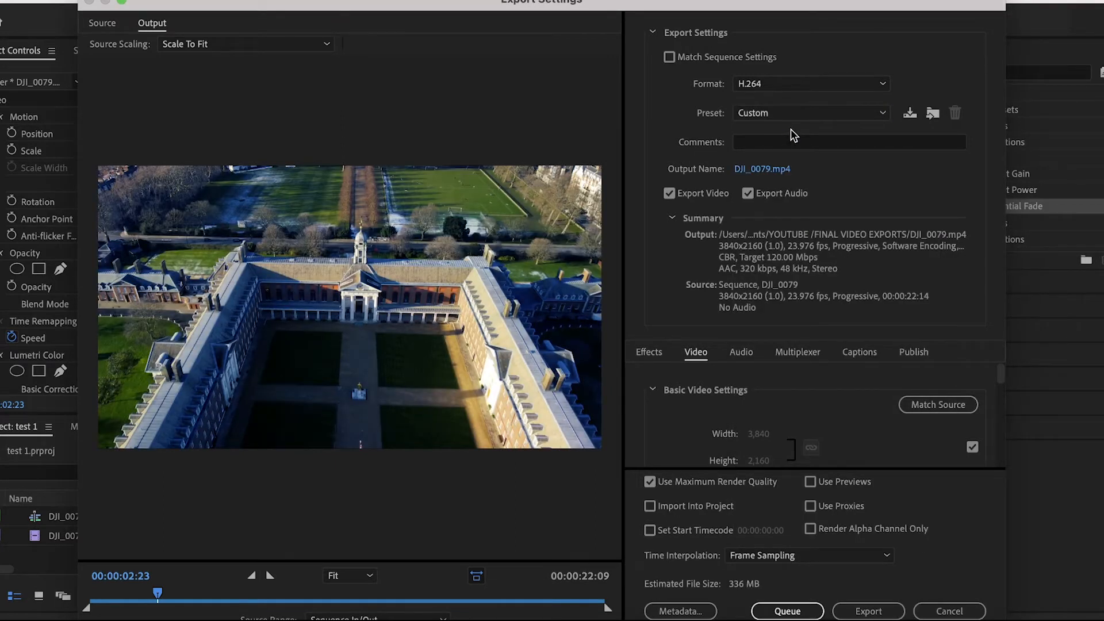
{"action": "mouse_move", "coordinate": [796, 145]}
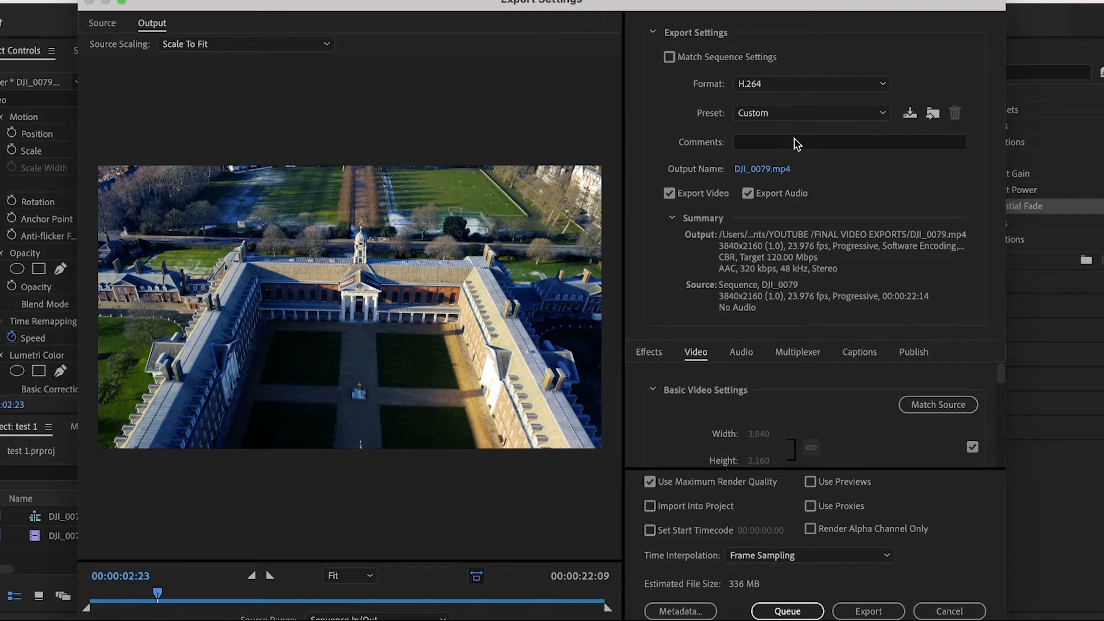
{"action": "mouse_move", "coordinate": [799, 149]}
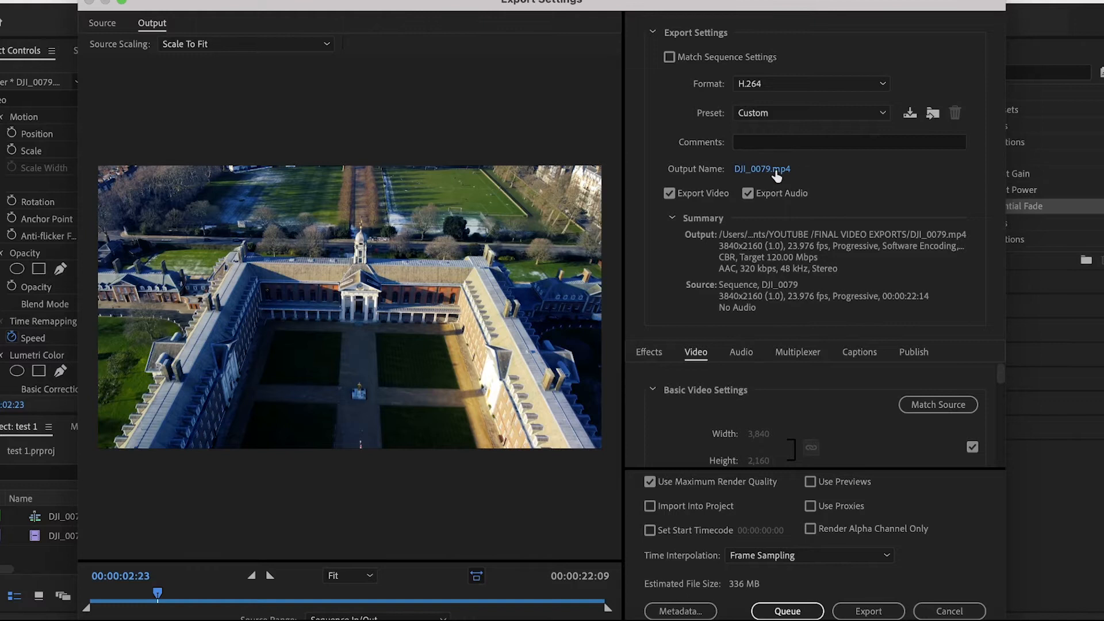
{"action": "mouse_move", "coordinate": [762, 168]}
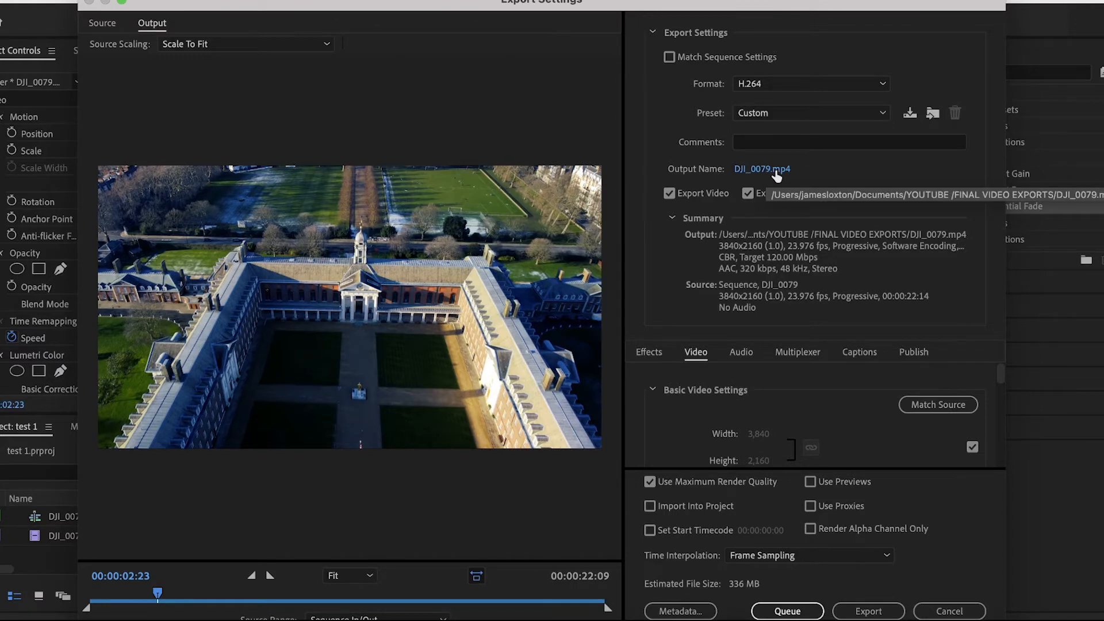
Step: Set the output file name to test.mp4 in the FINAL VIDEO EXPORTS folder
{"action": "left_click", "coordinate": [762, 169]}
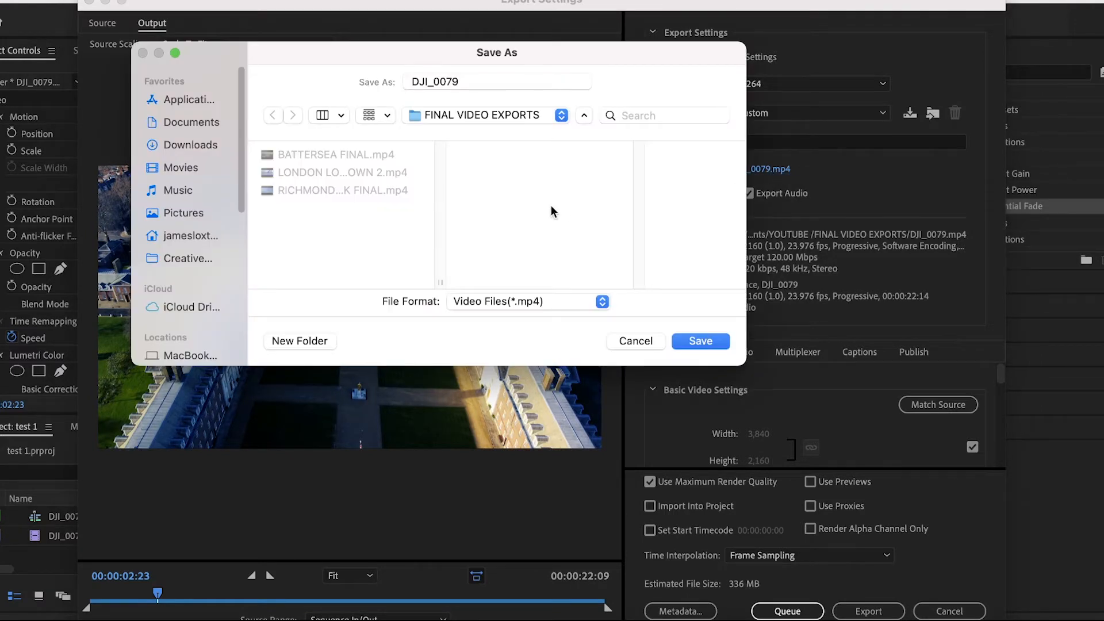
{"action": "left_click", "coordinate": [495, 81]}
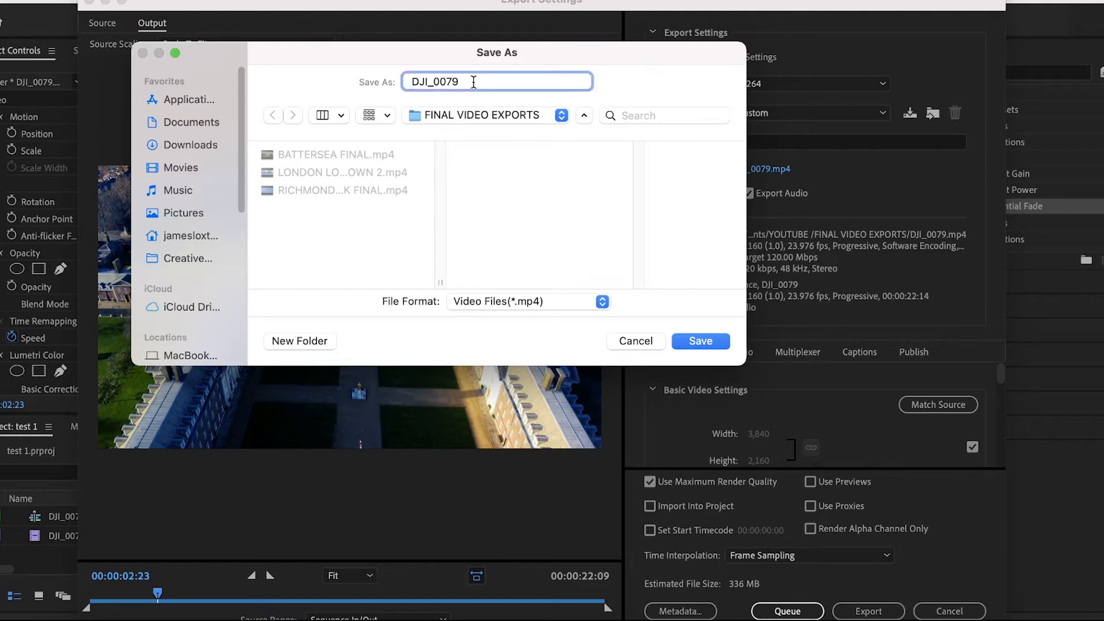
{"action": "type", "text": "test"}
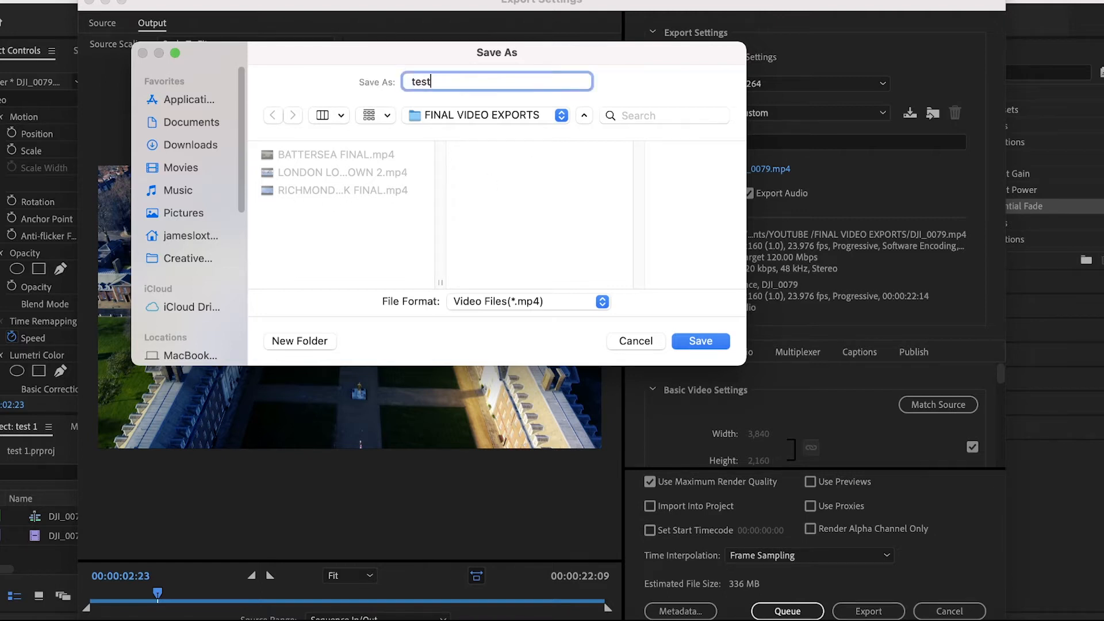
{"action": "left_click", "coordinate": [701, 340]}
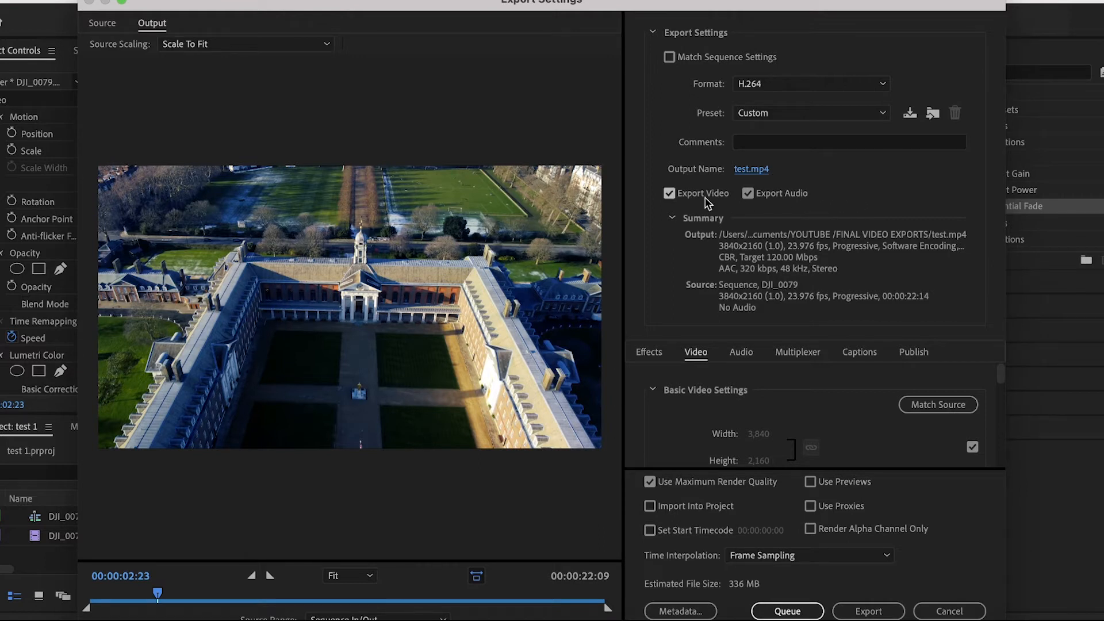
{"action": "mouse_move", "coordinate": [743, 206]}
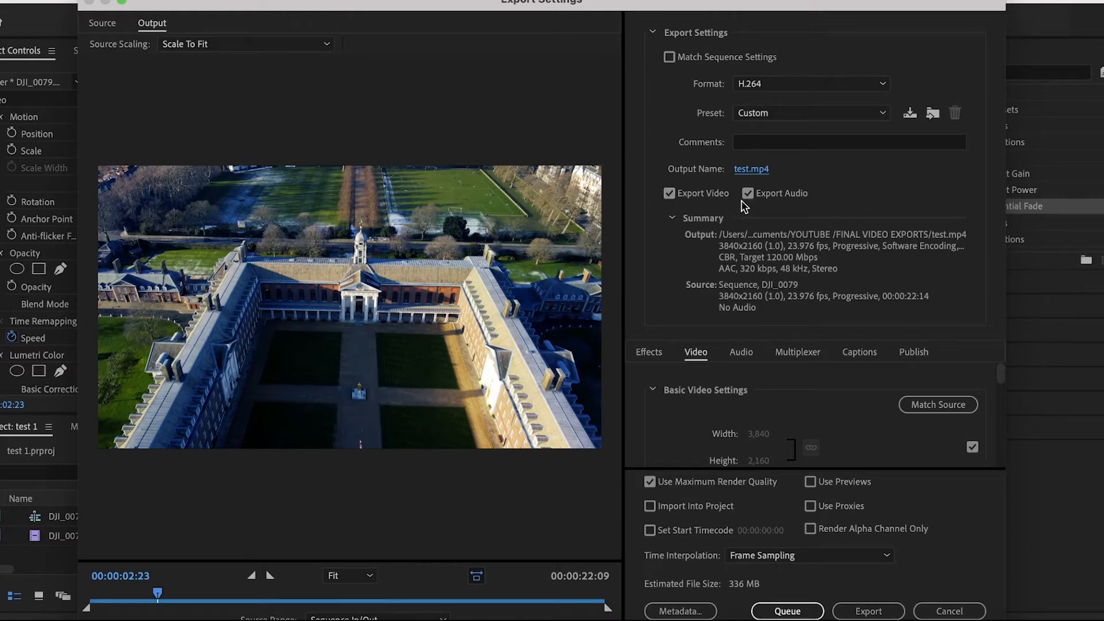
{"action": "mouse_move", "coordinate": [747, 194]}
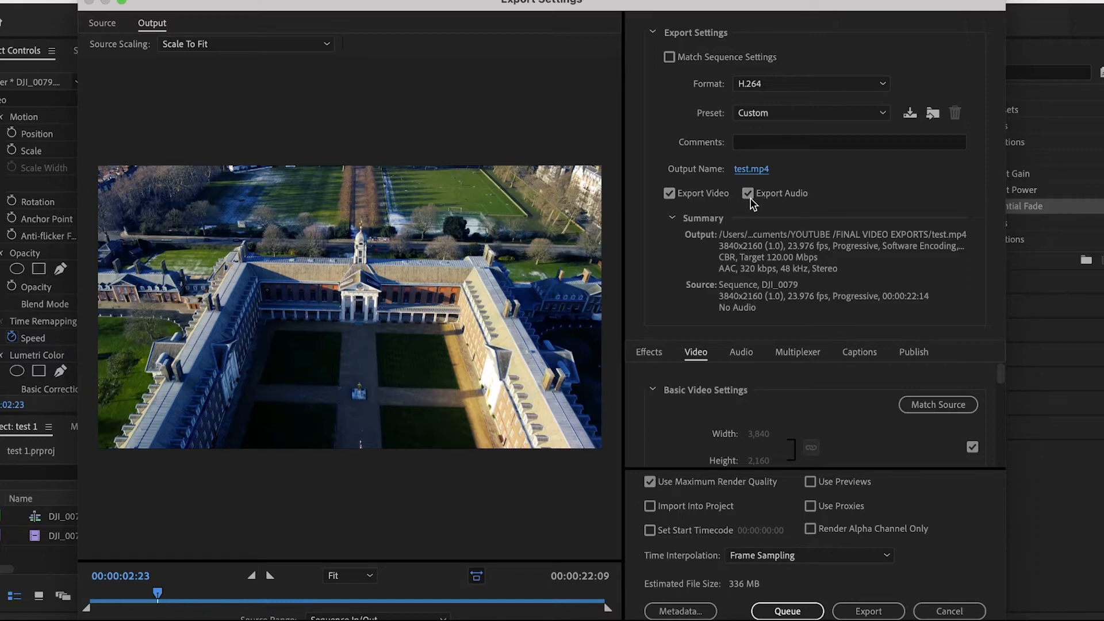
{"action": "mouse_move", "coordinate": [785, 283]}
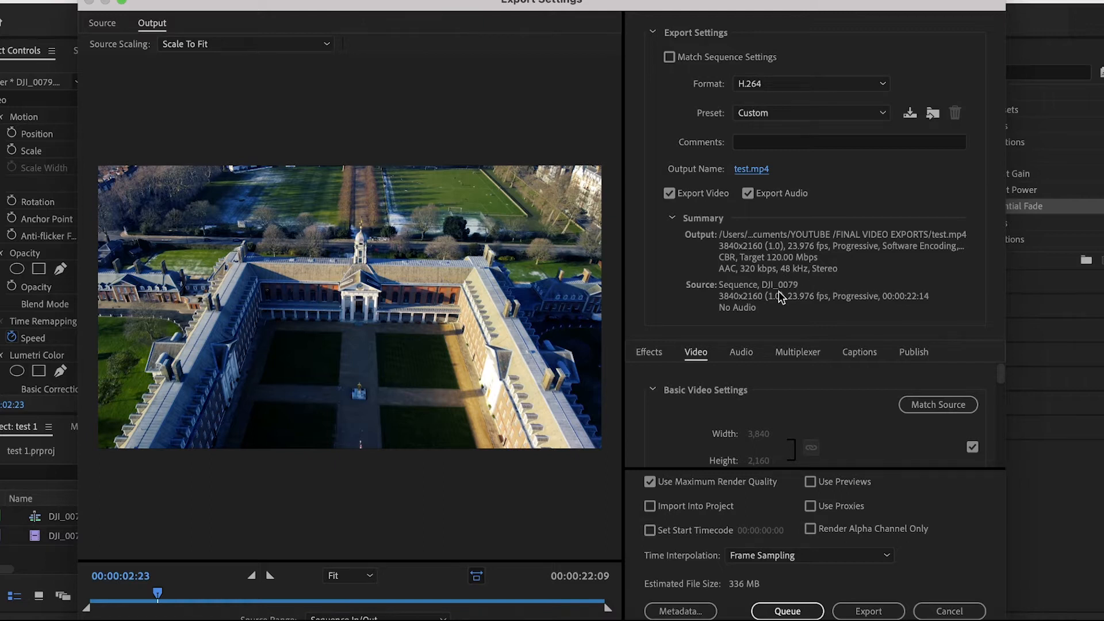
{"action": "mouse_move", "coordinate": [780, 372]}
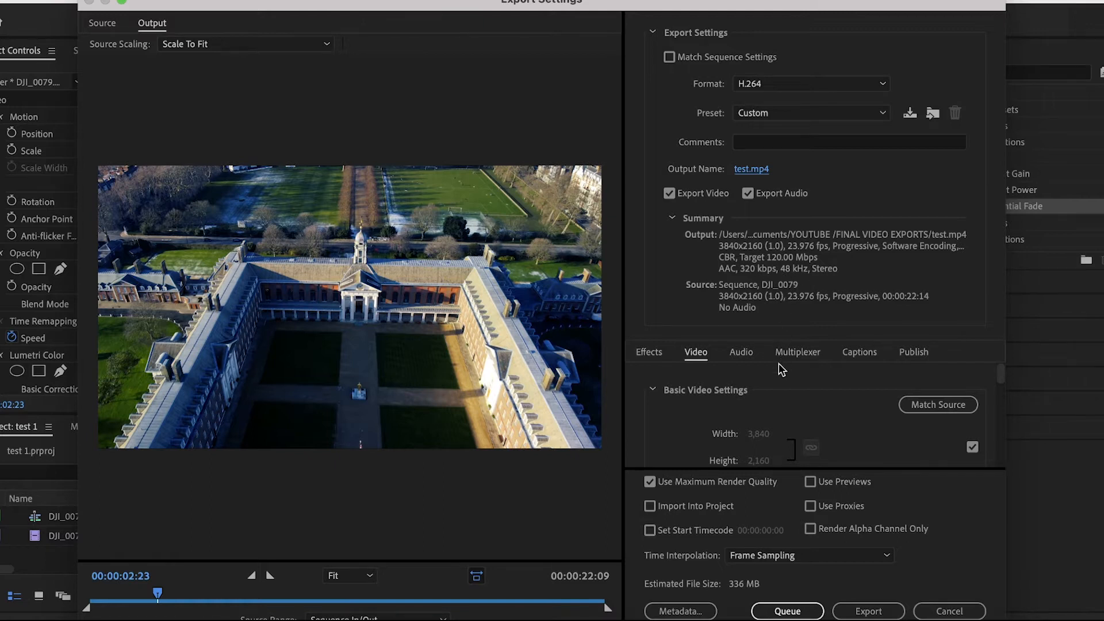
{"action": "mouse_move", "coordinate": [729, 362]}
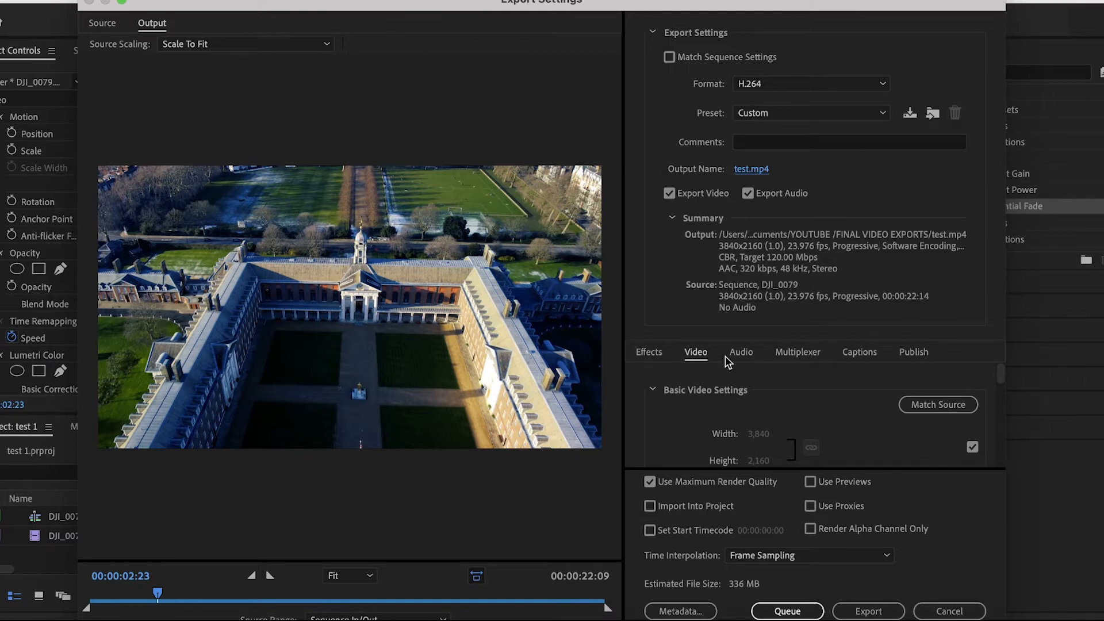
{"action": "mouse_move", "coordinate": [924, 363]}
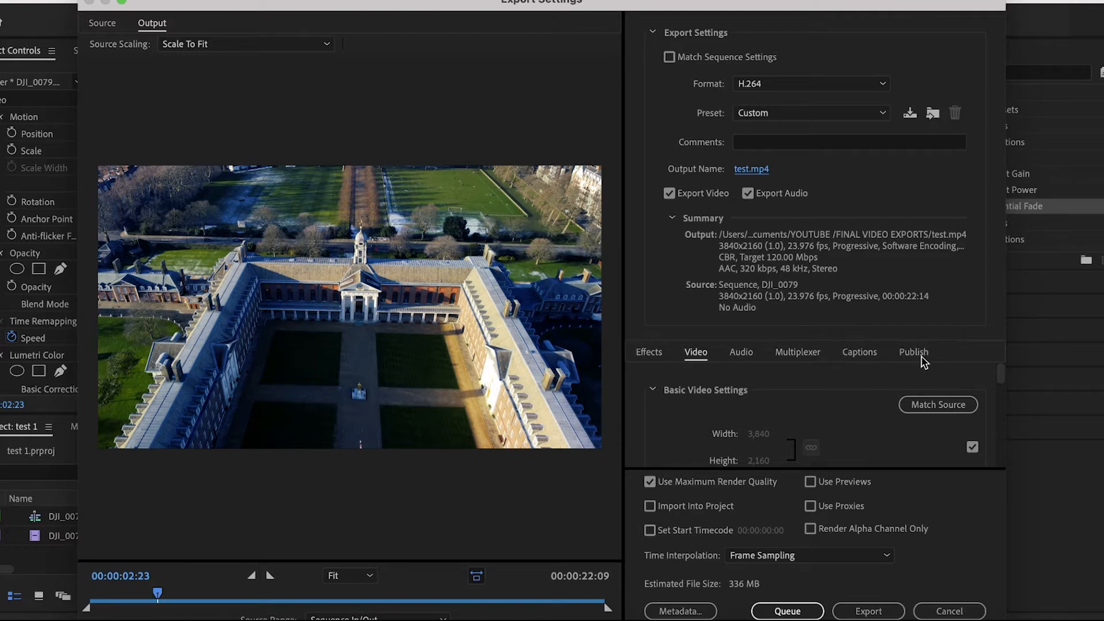
{"action": "mouse_move", "coordinate": [720, 367]}
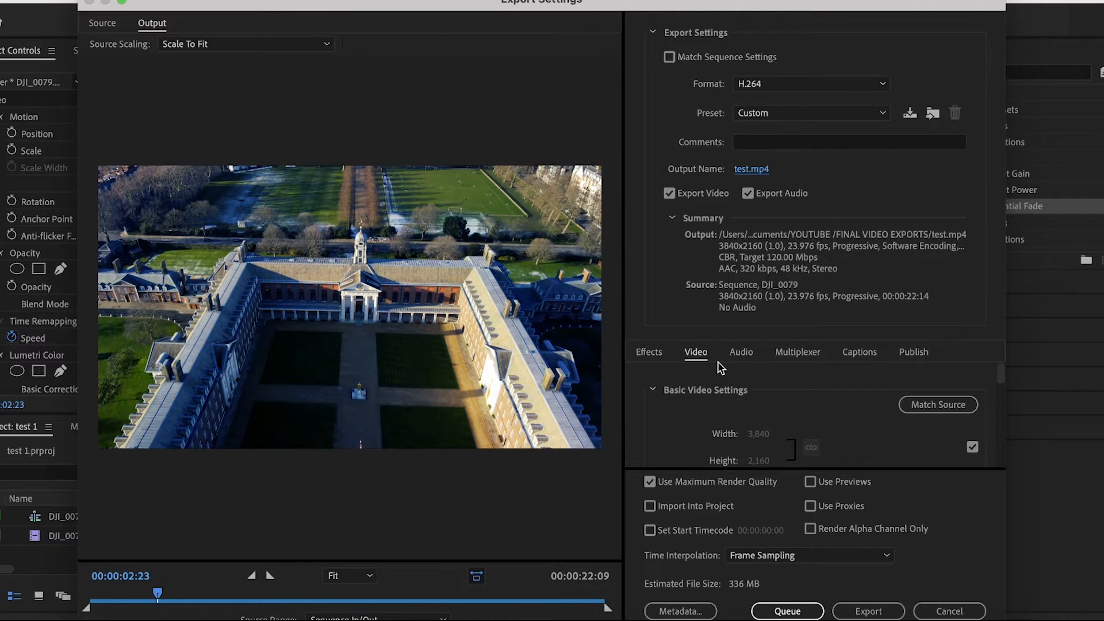
Step: Match frame rate, field order and pixel aspect to source: 23.976 fps, progressive, square pixels
{"action": "left_click", "coordinate": [740, 352]}
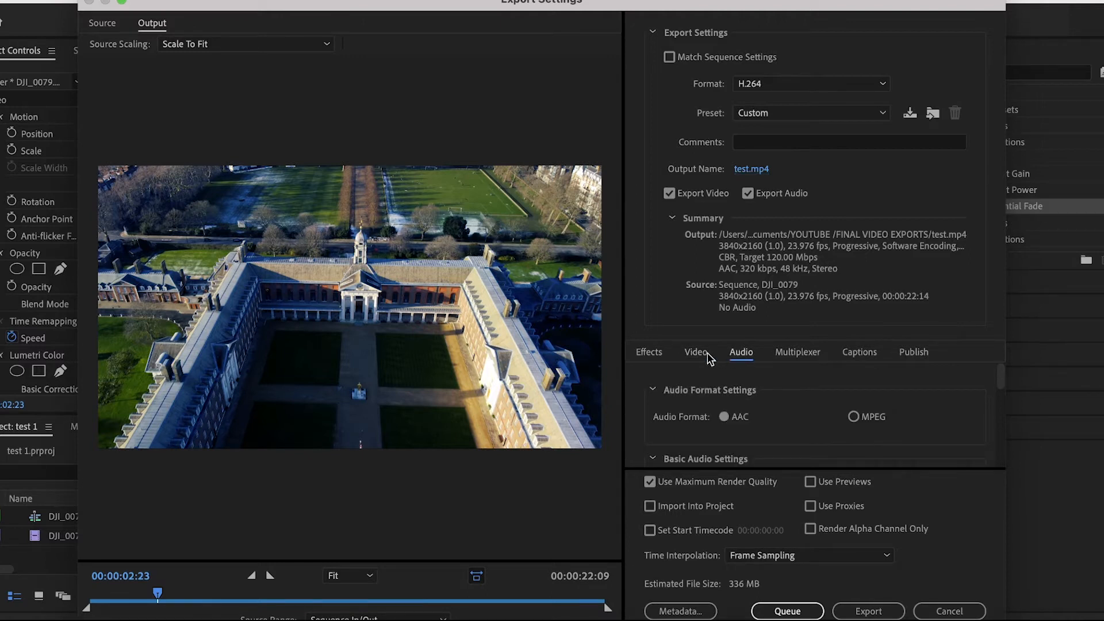
{"action": "left_click", "coordinate": [695, 352]}
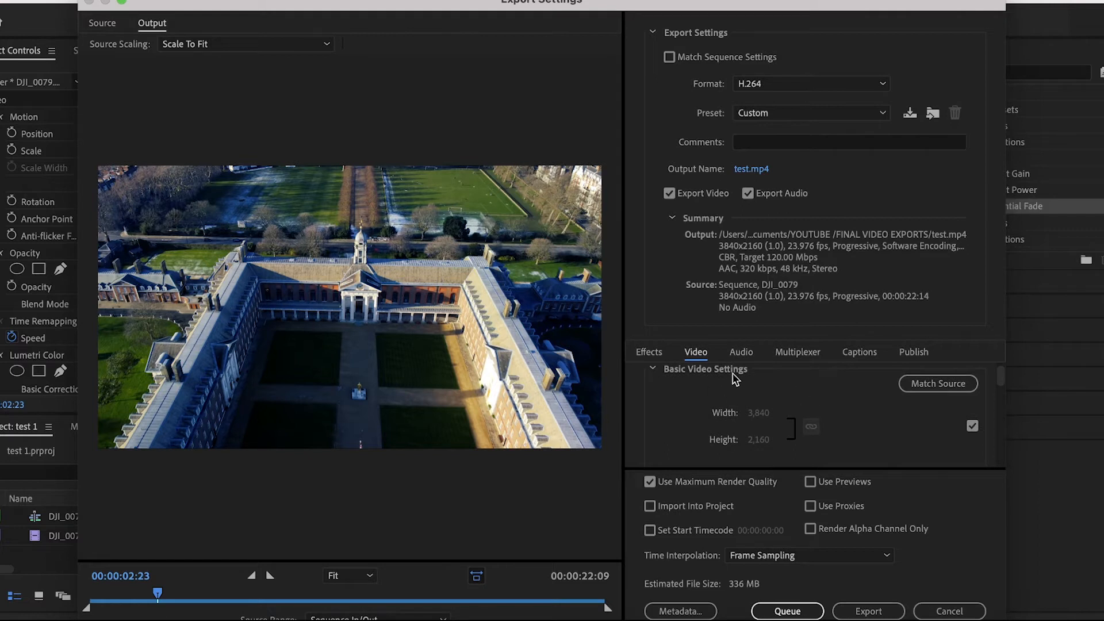
{"action": "mouse_move", "coordinate": [711, 425]}
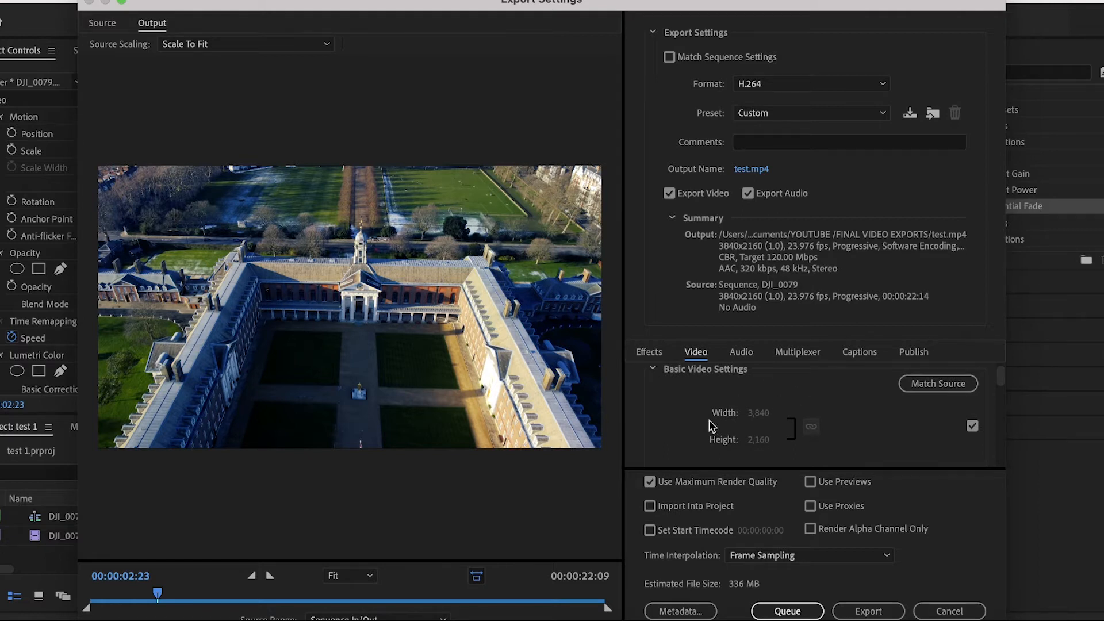
{"action": "mouse_move", "coordinate": [767, 425]}
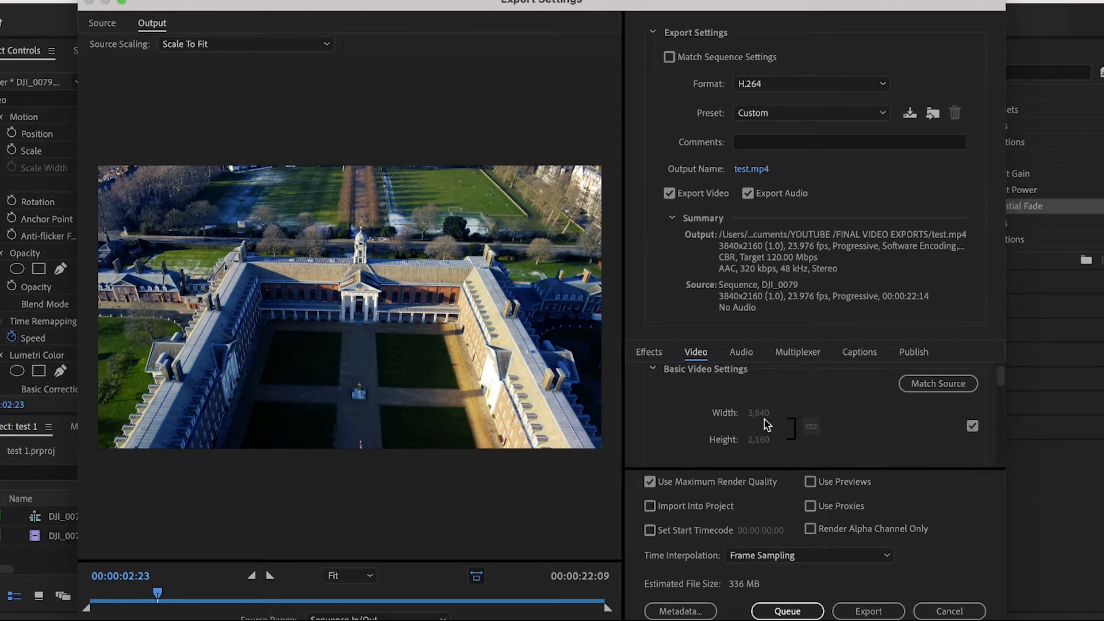
{"action": "mouse_move", "coordinate": [771, 452]}
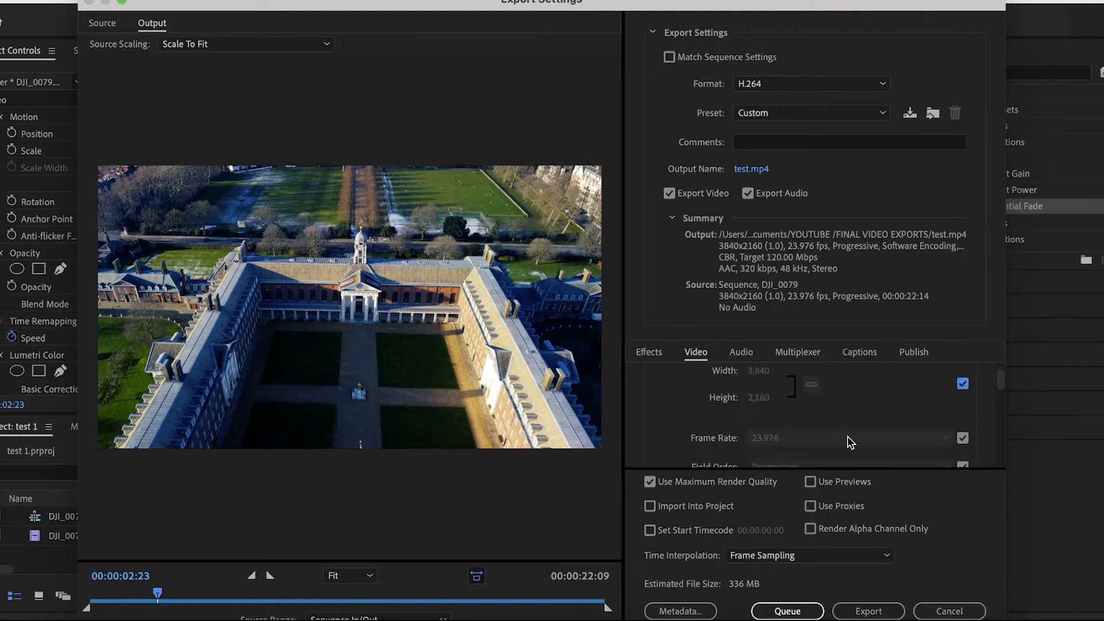
{"action": "scroll", "scroll_direction": "down", "scroll_amount": 3}
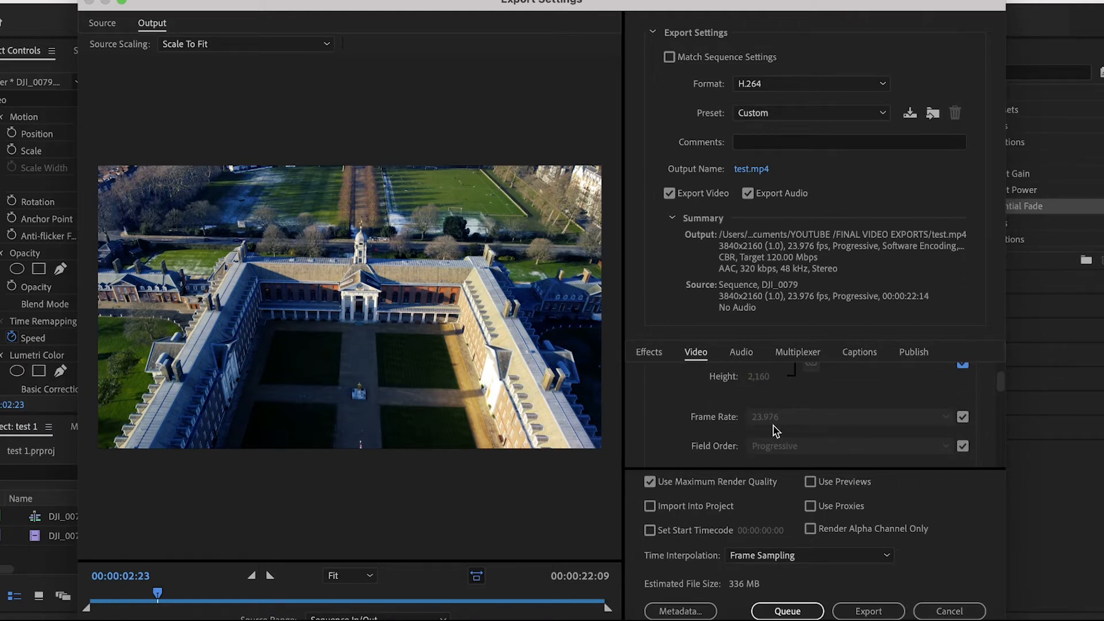
{"action": "mouse_move", "coordinate": [811, 308]}
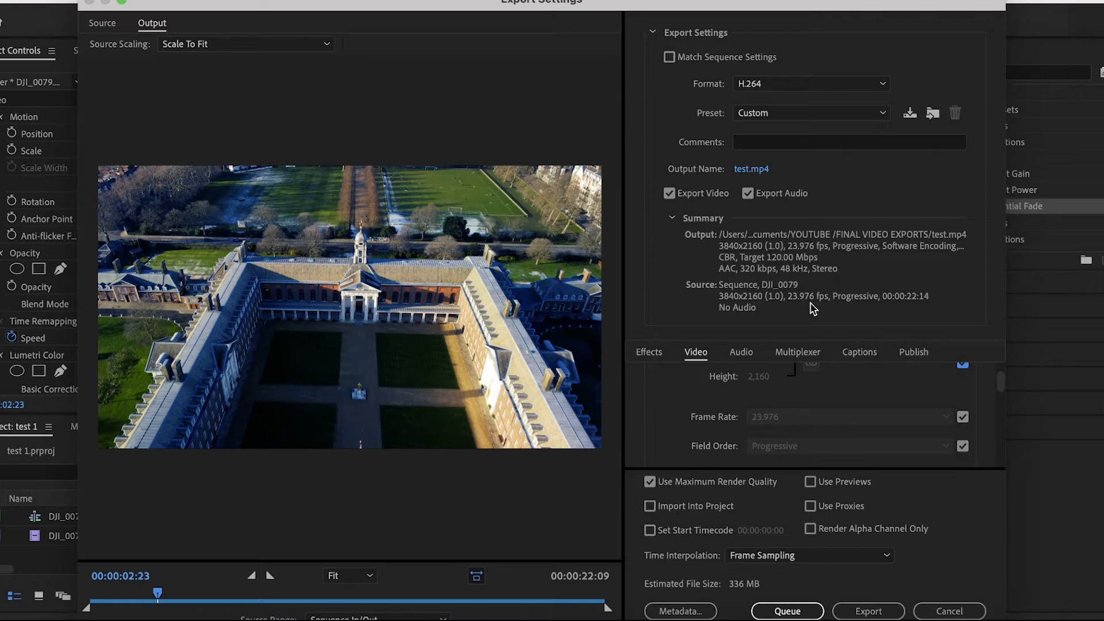
{"action": "mouse_move", "coordinate": [914, 432]}
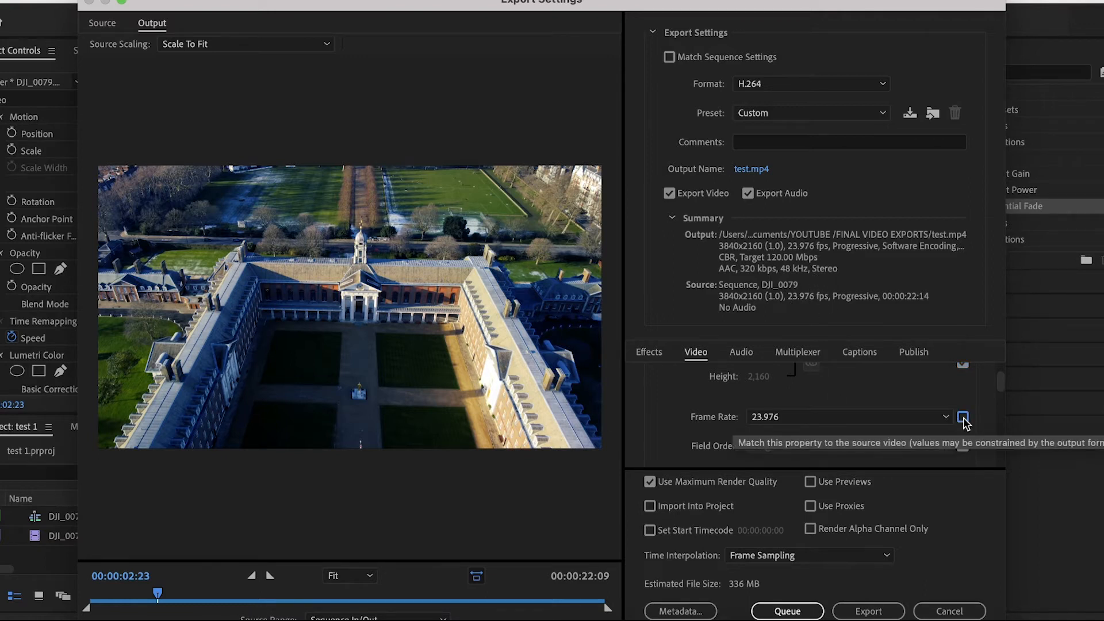
{"action": "left_click", "coordinate": [962, 416]}
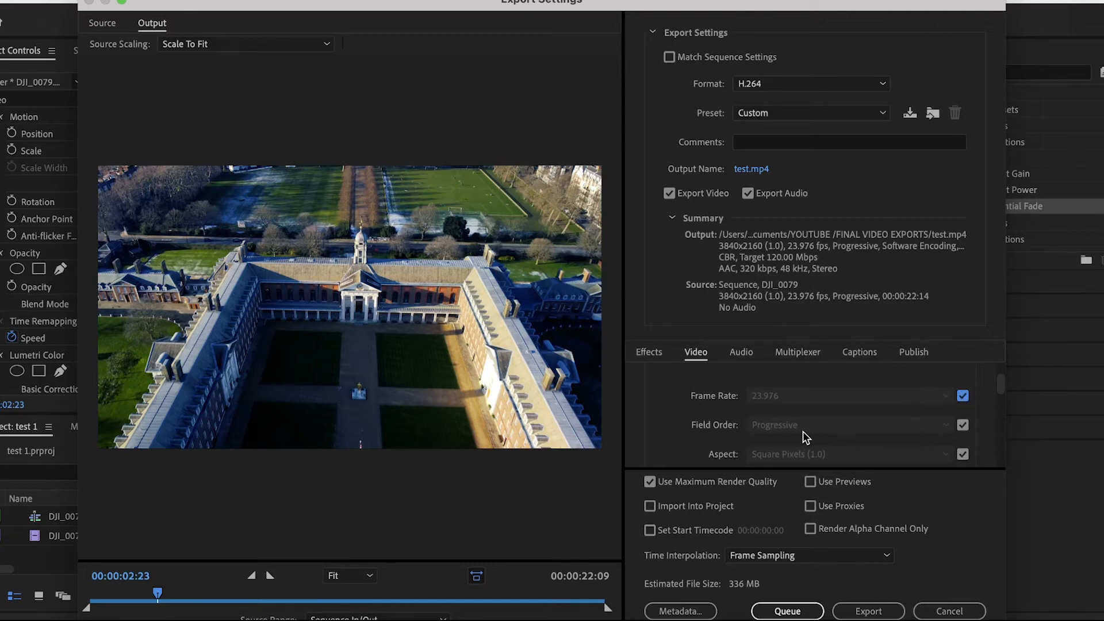
{"action": "scroll", "scroll_direction": "down", "scroll_amount": 3}
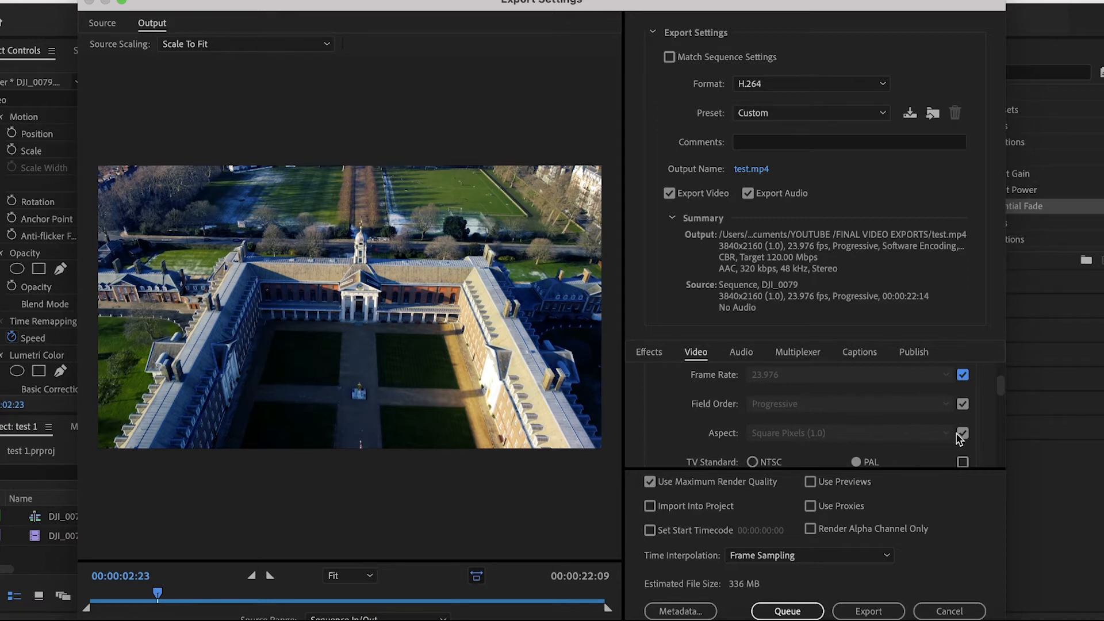
{"action": "left_click", "coordinate": [963, 434]}
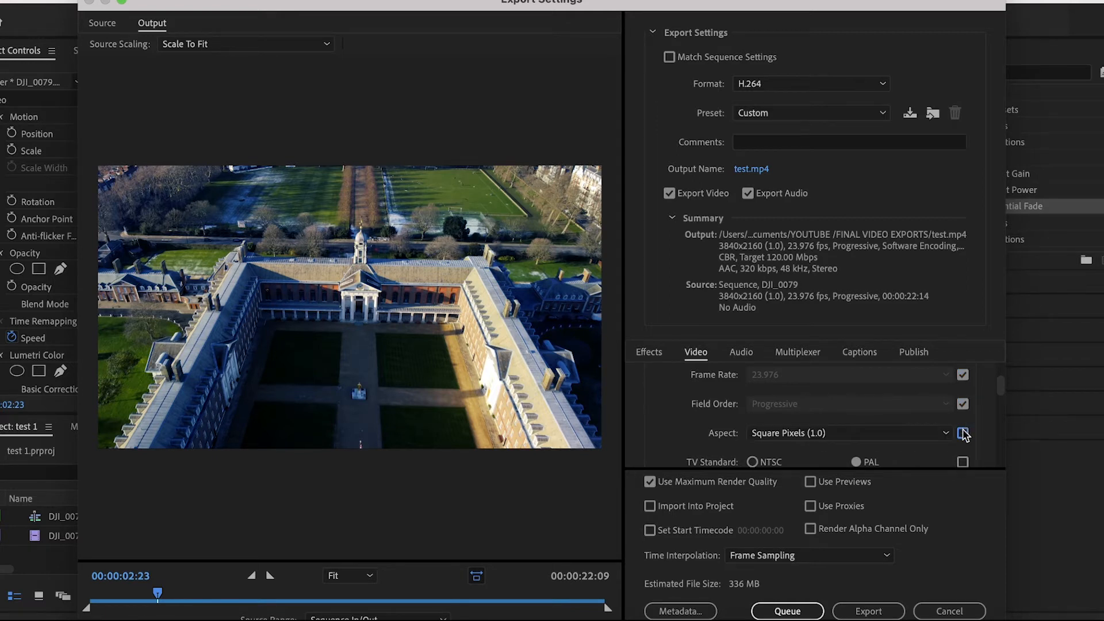
{"action": "left_click", "coordinate": [963, 433]}
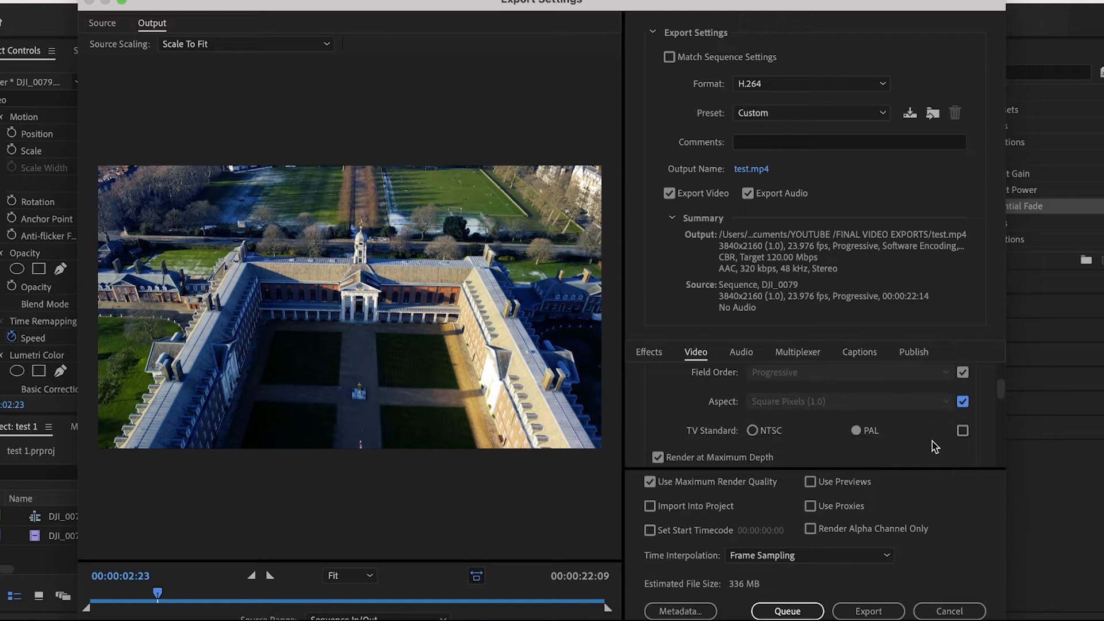
{"action": "mouse_move", "coordinate": [752, 434]}
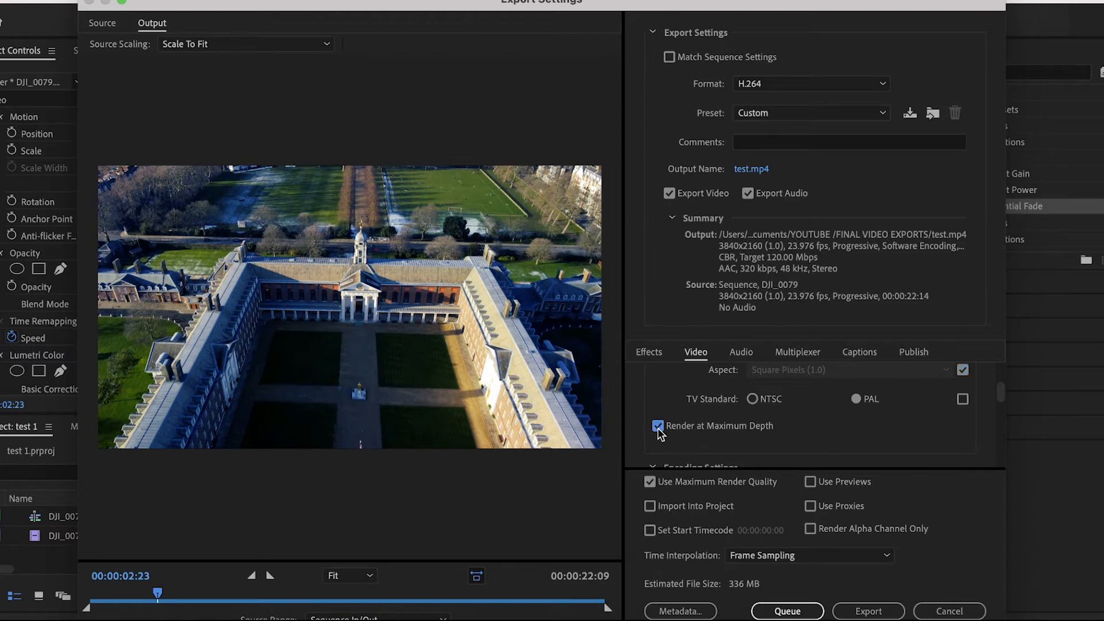
{"action": "mouse_move", "coordinate": [760, 438]}
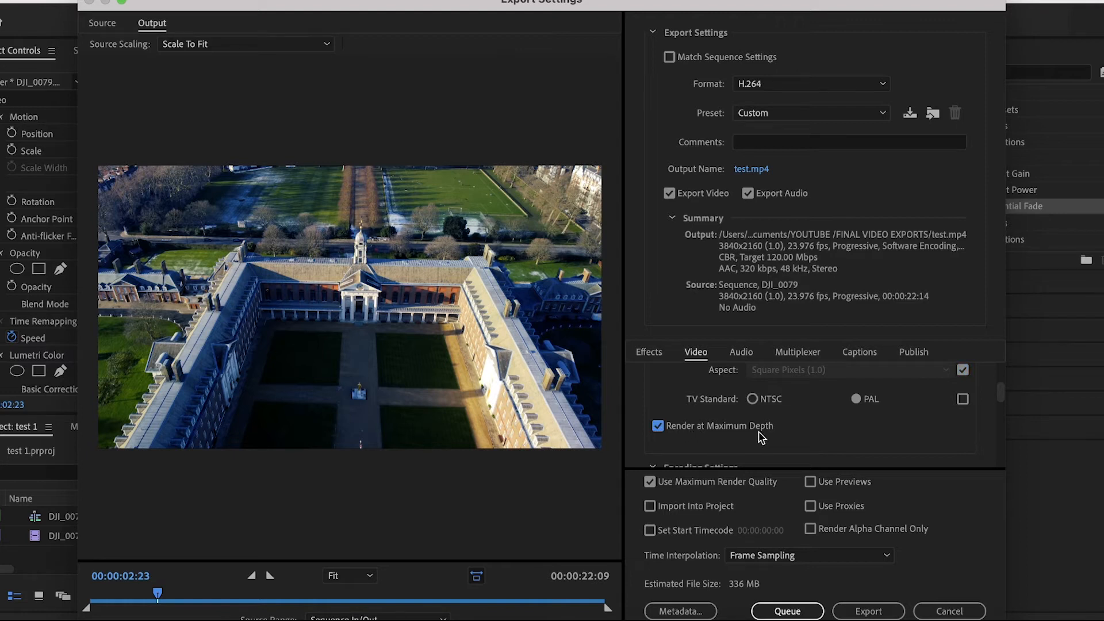
{"action": "mouse_move", "coordinate": [763, 437]}
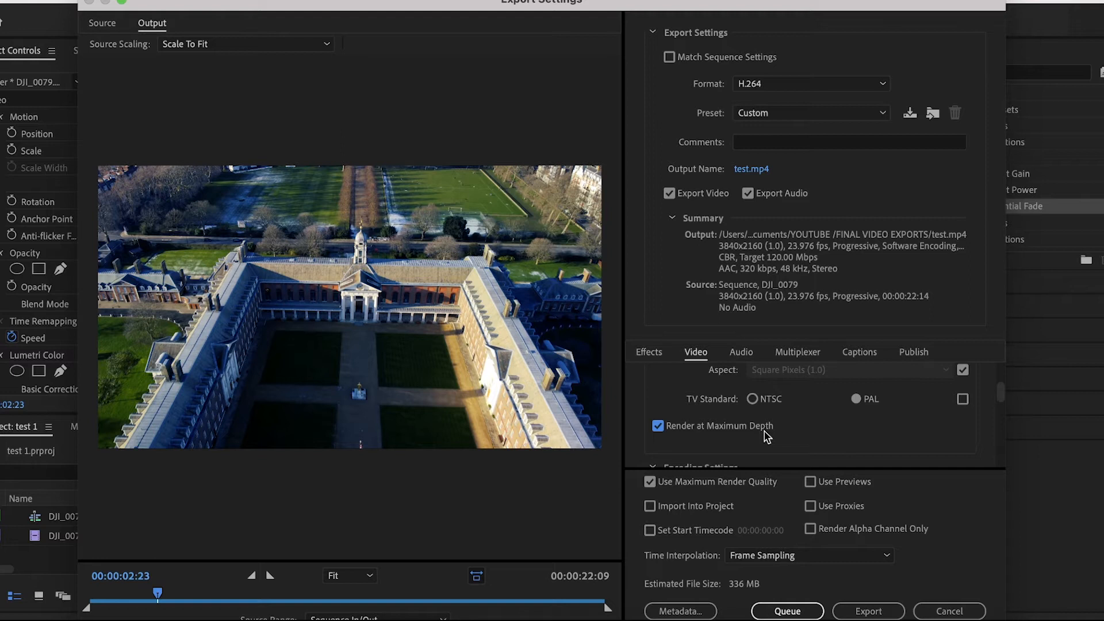
Step: Match H.264 profile and level to source, then bring the CBR 120 Mbps bitrate section into view
{"action": "scroll", "scroll_direction": "down", "scroll_amount": 3}
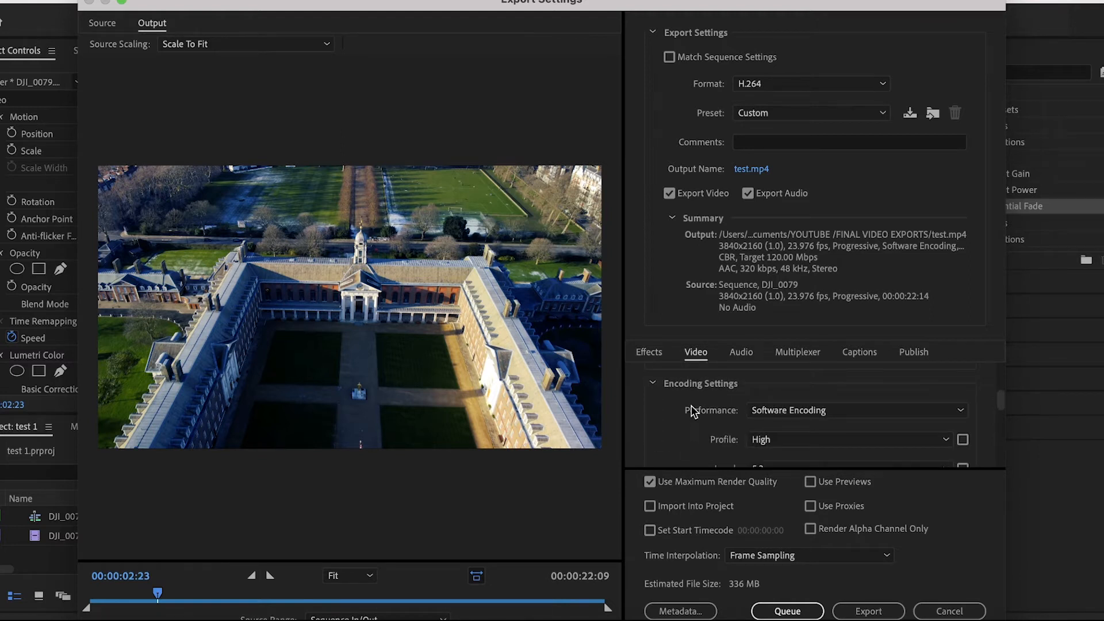
{"action": "mouse_move", "coordinate": [739, 423]}
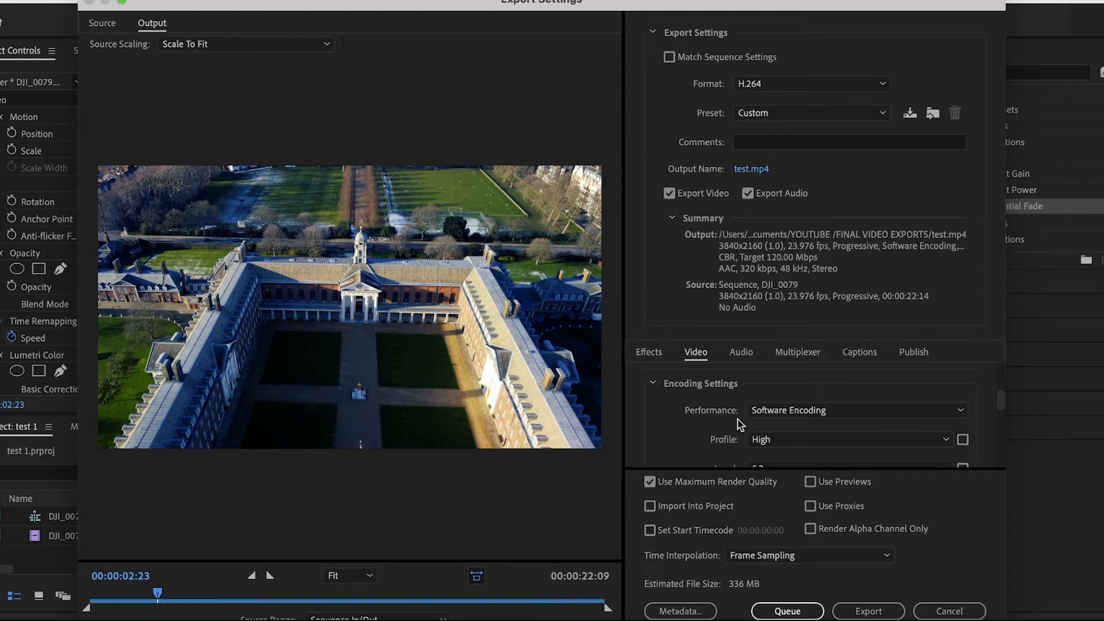
{"action": "mouse_move", "coordinate": [780, 419]}
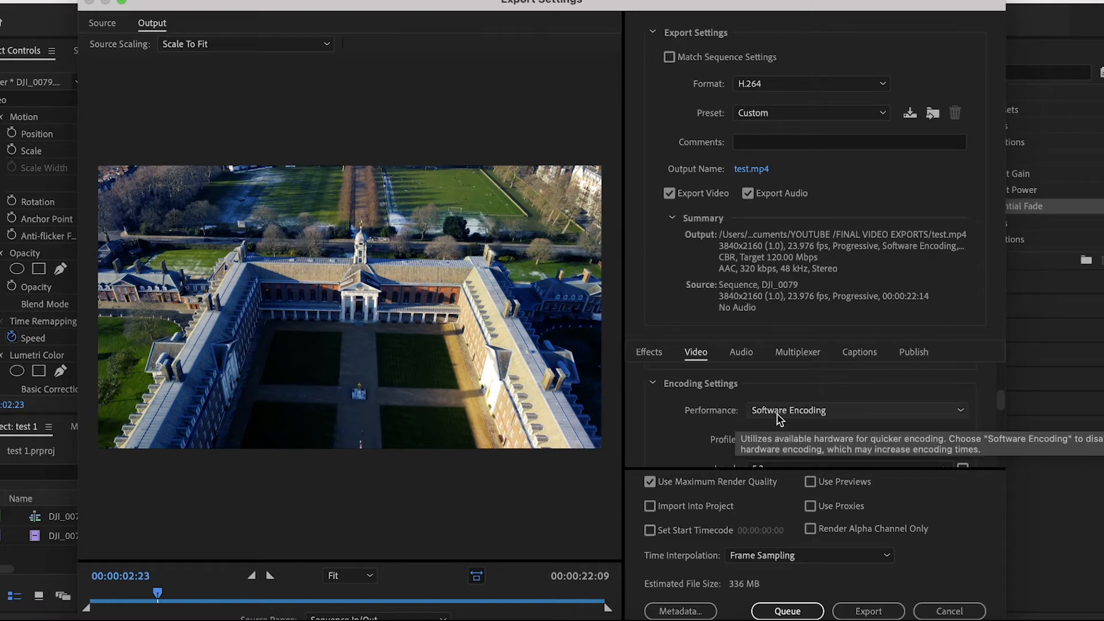
{"action": "mouse_move", "coordinate": [743, 447]}
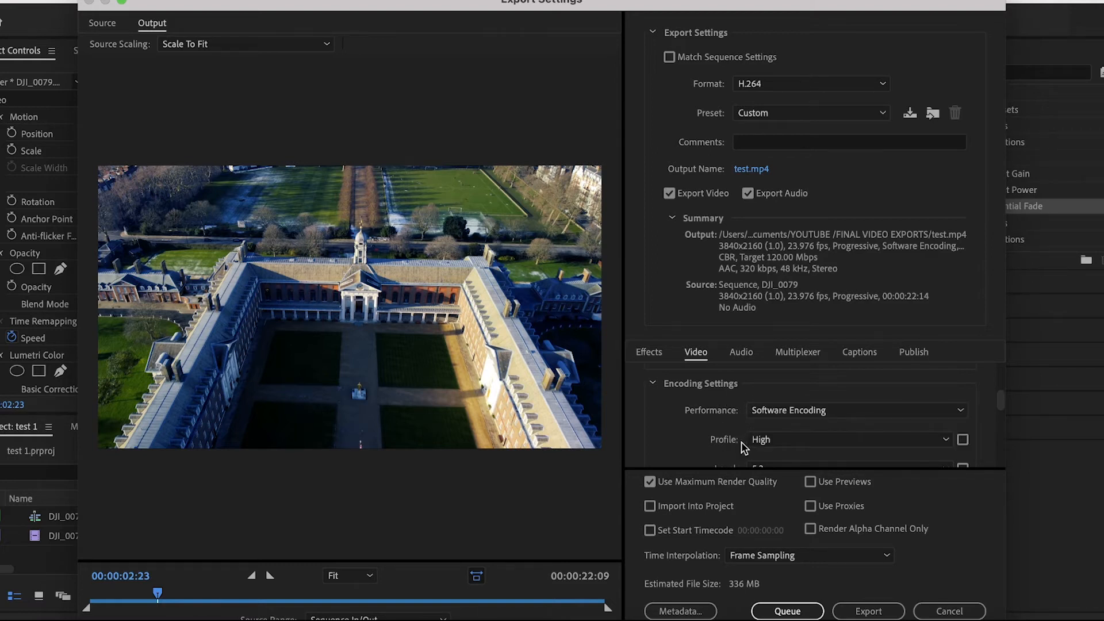
{"action": "left_click", "coordinate": [849, 439]}
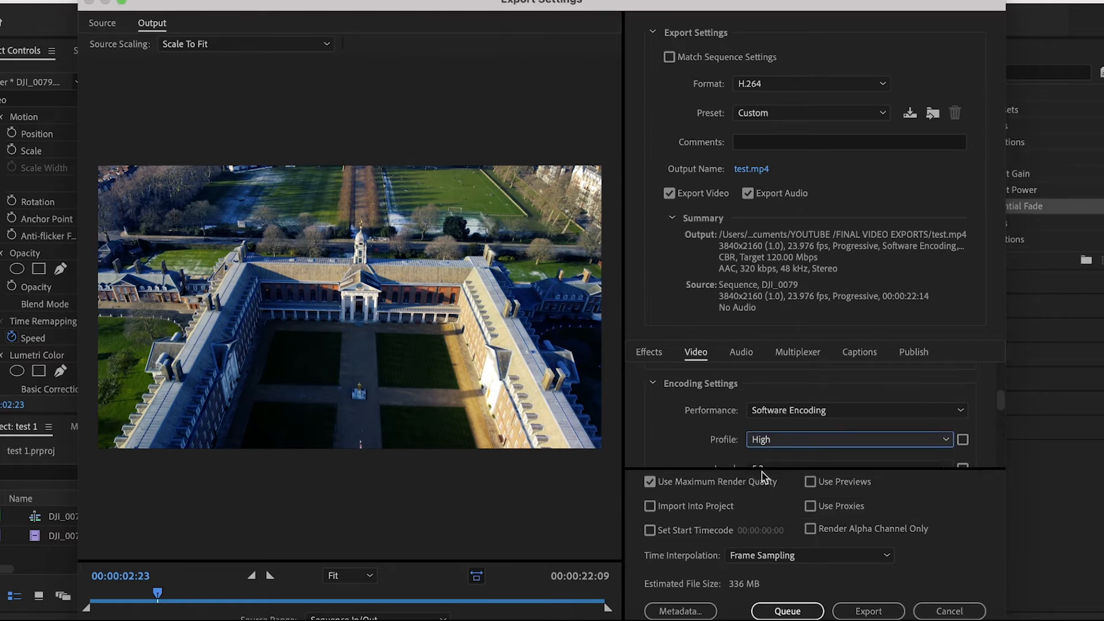
{"action": "scroll", "scroll_direction": "down", "scroll_amount": 3}
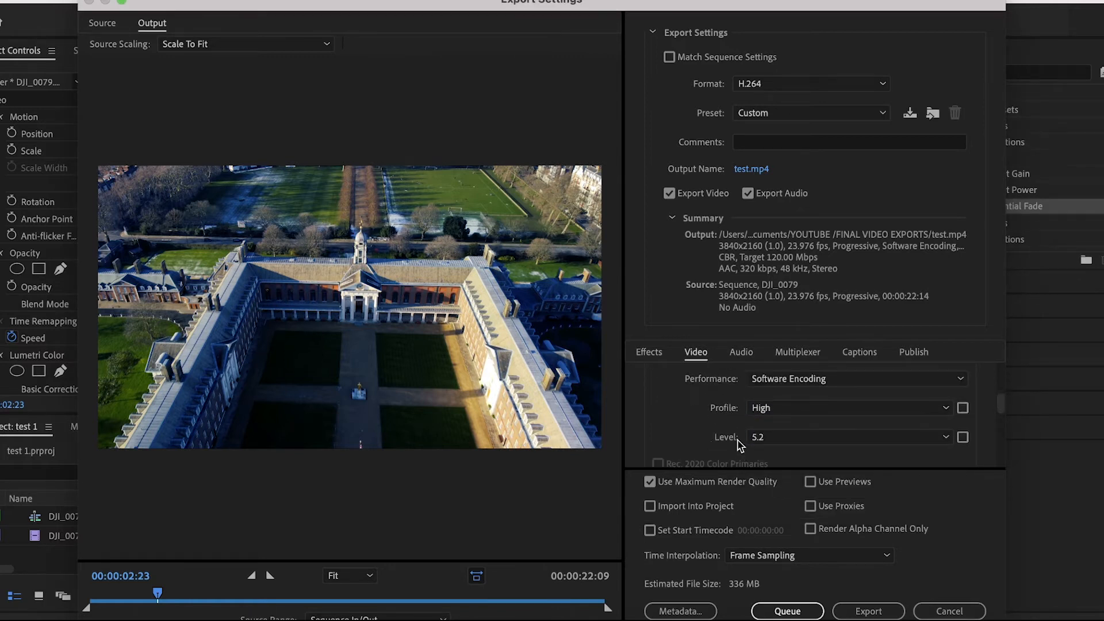
{"action": "mouse_move", "coordinate": [848, 437]}
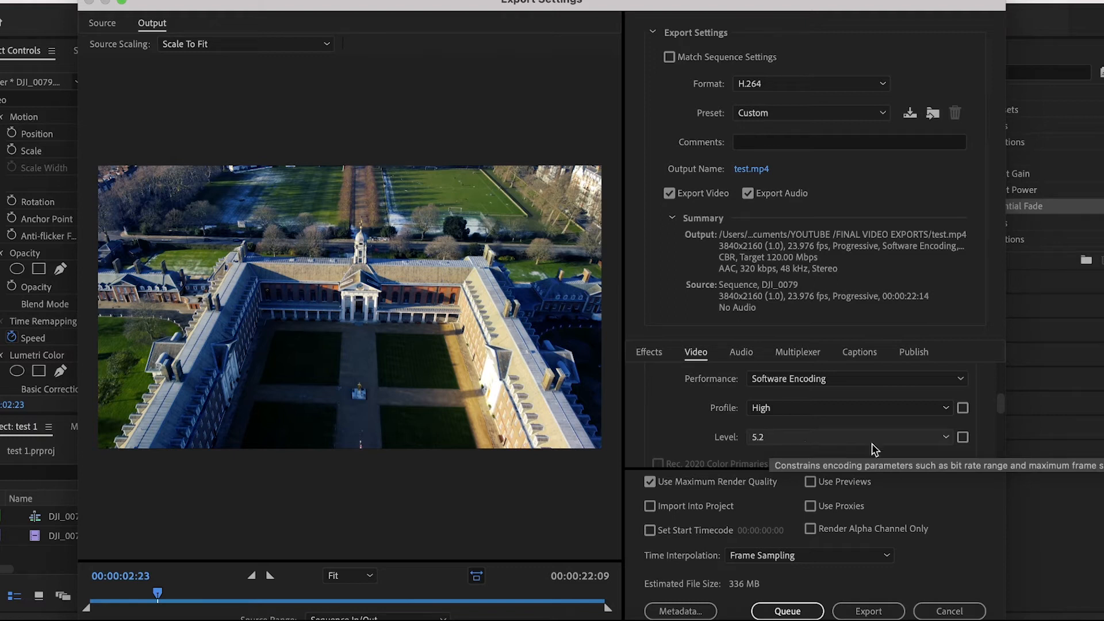
{"action": "left_click", "coordinate": [963, 407]}
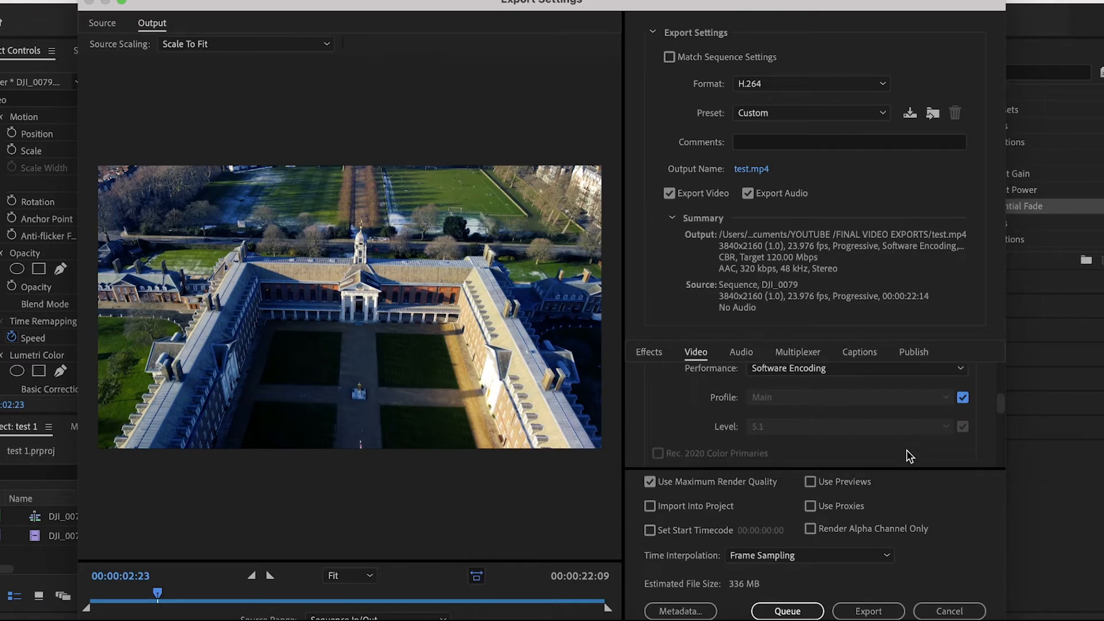
{"action": "scroll", "scroll_direction": "down", "scroll_amount": 3}
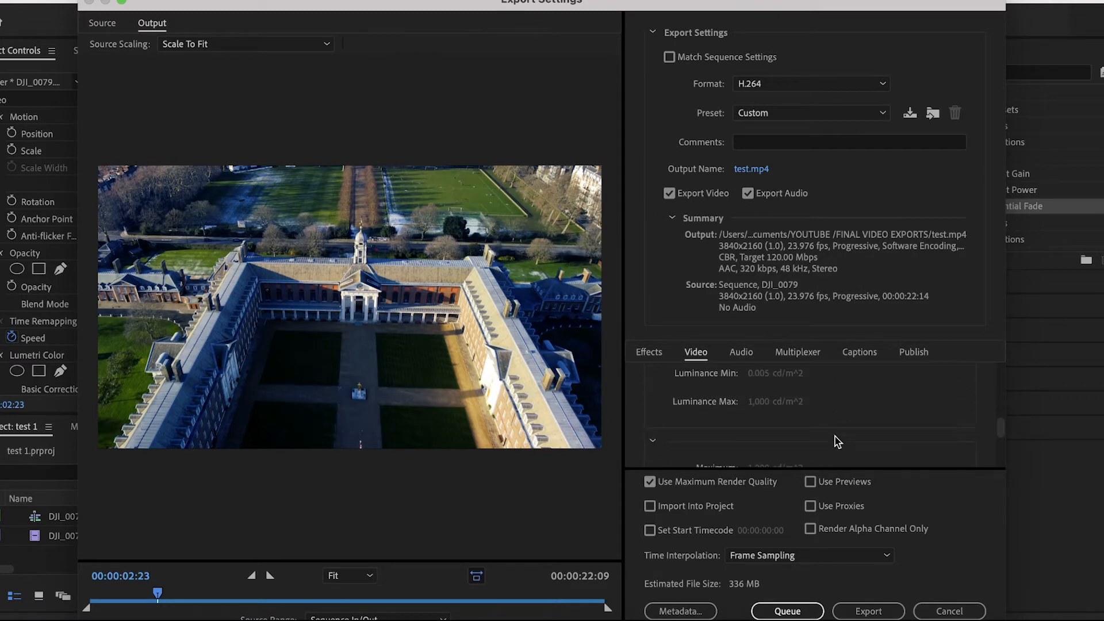
{"action": "scroll", "scroll_direction": "down", "scroll_amount": 3}
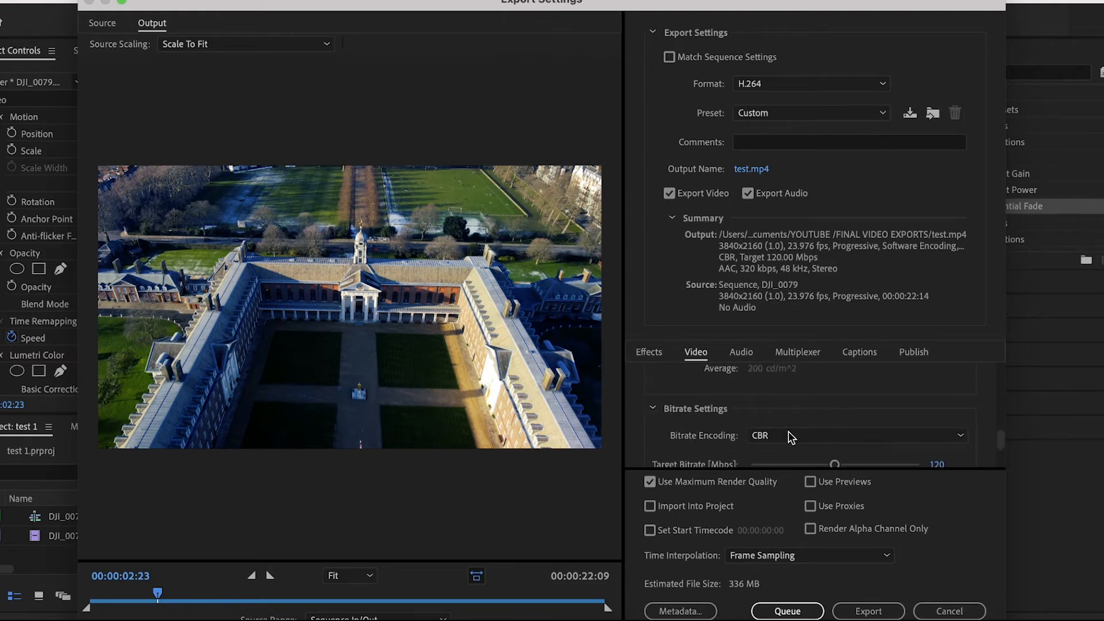
{"action": "scroll", "scroll_direction": "up", "scroll_amount": 3}
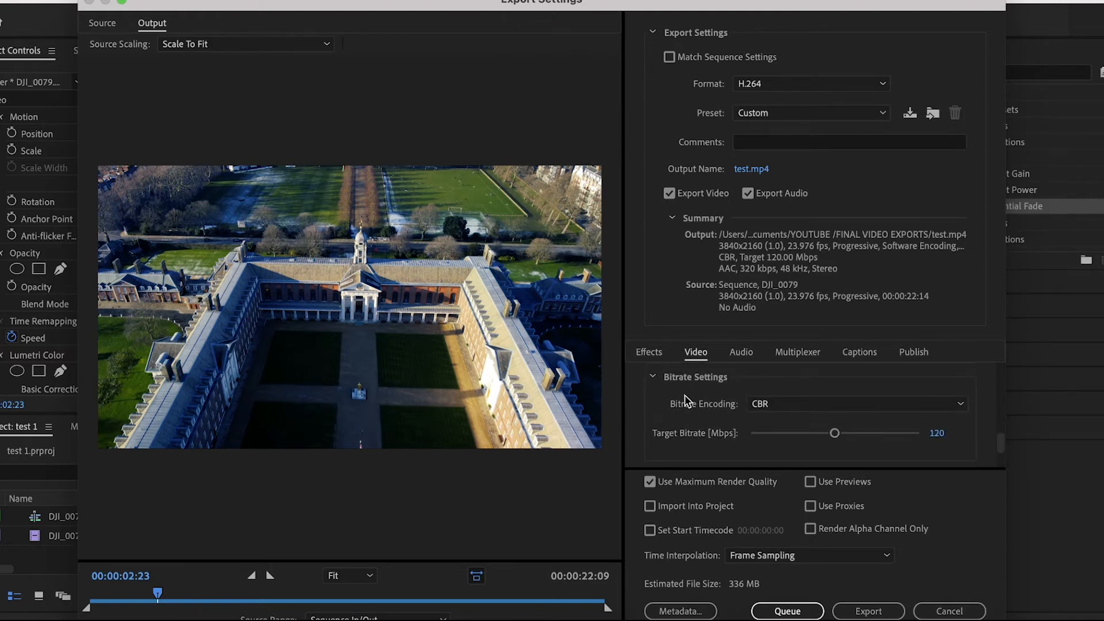
{"action": "mouse_move", "coordinate": [703, 386]}
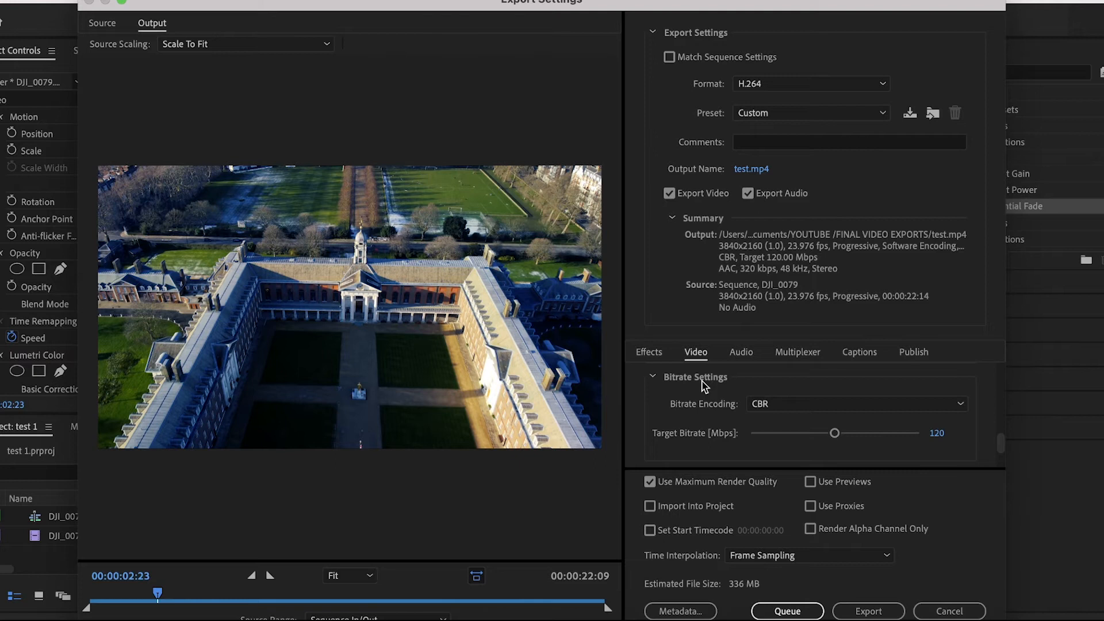
{"action": "mouse_move", "coordinate": [711, 391]}
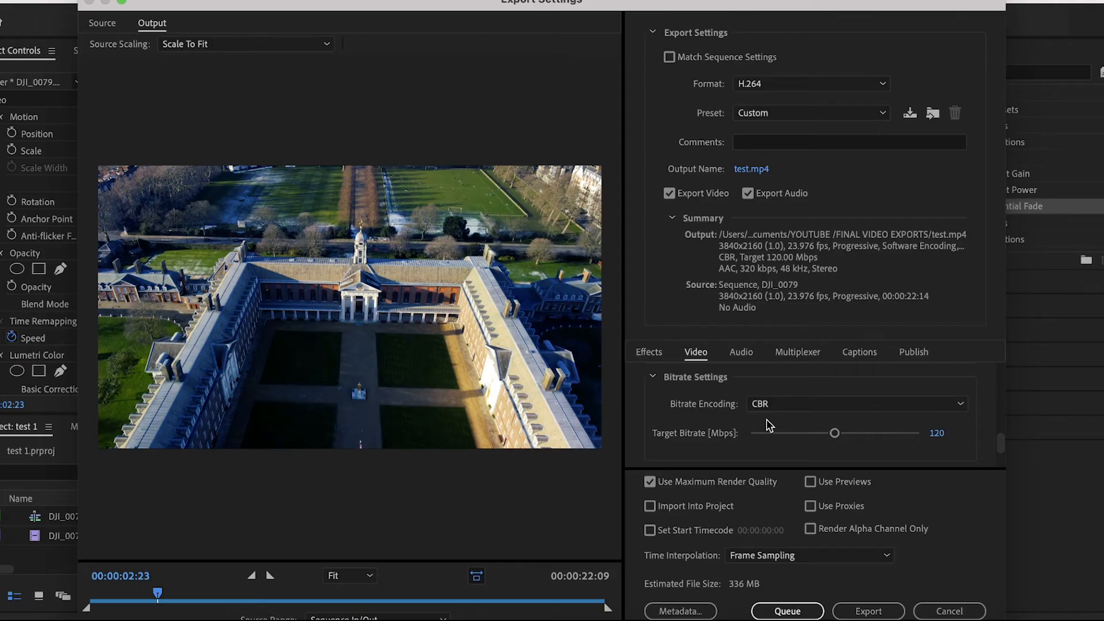
Step: Keep CBR encoding and lower the target bitrate from 120 to 100 Mbps
{"action": "left_click", "coordinate": [855, 403]}
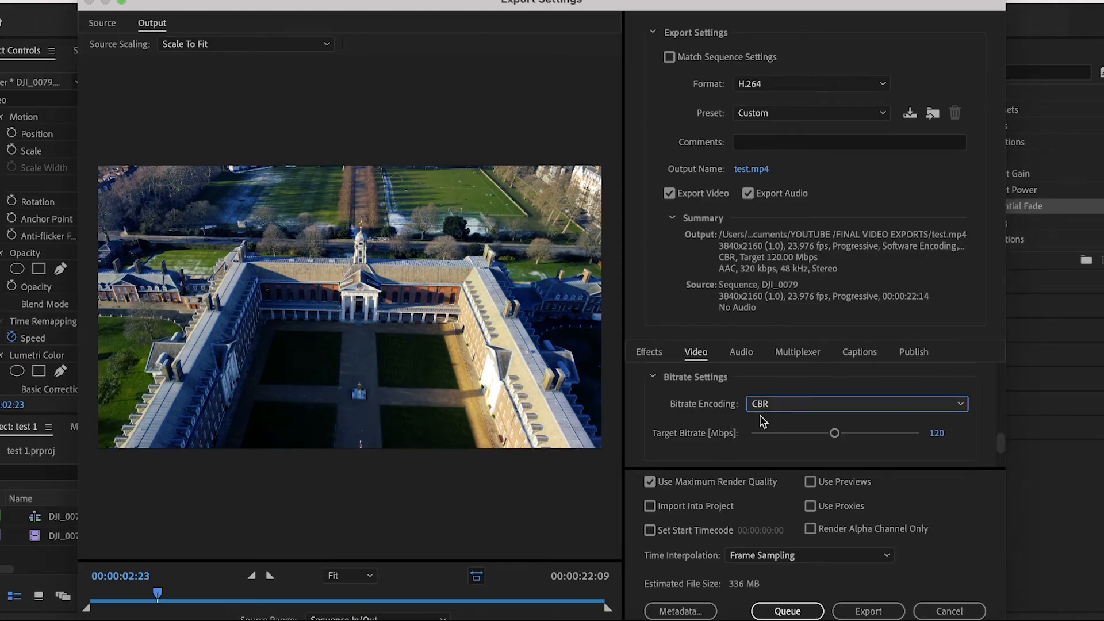
{"action": "mouse_move", "coordinate": [920, 456]}
{"action": "type", "text": "100"}
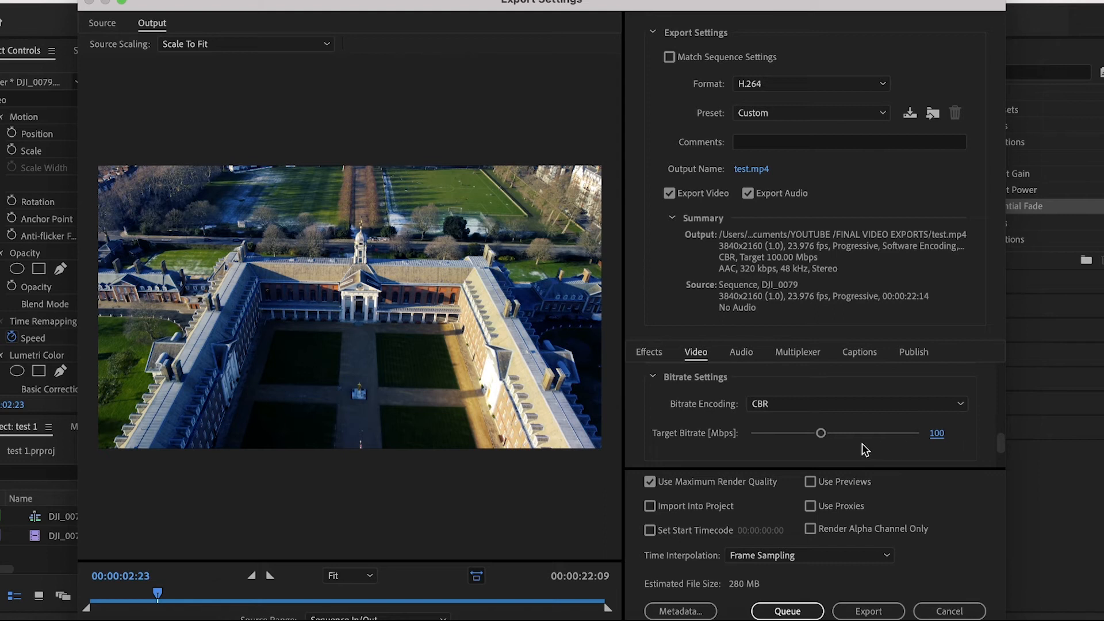
{"action": "mouse_move", "coordinate": [820, 435]}
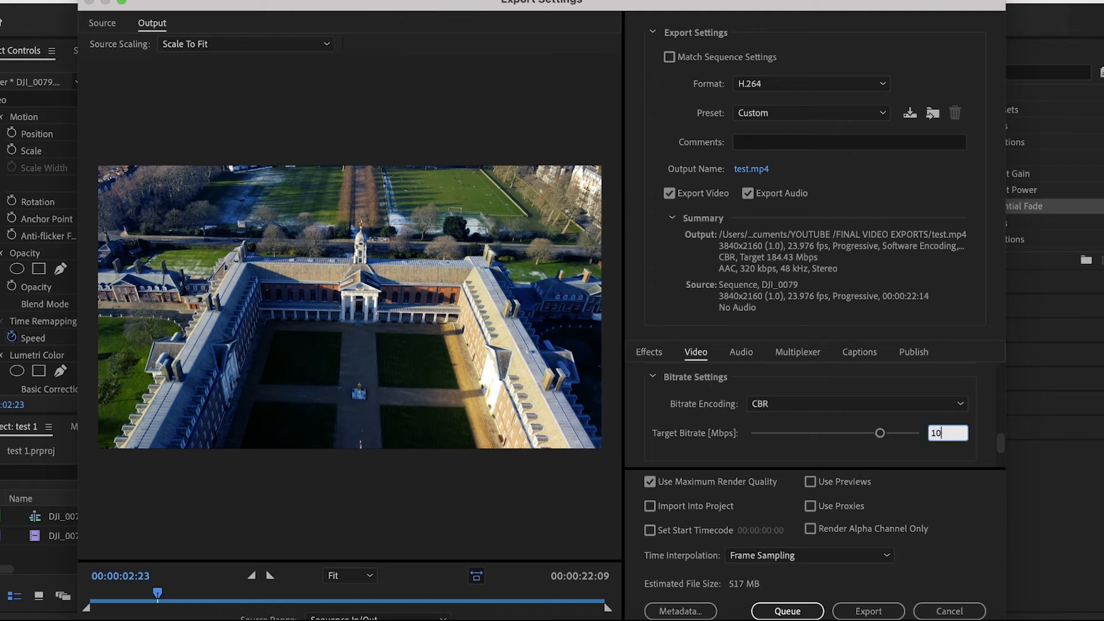
{"action": "type", "text": "100"}
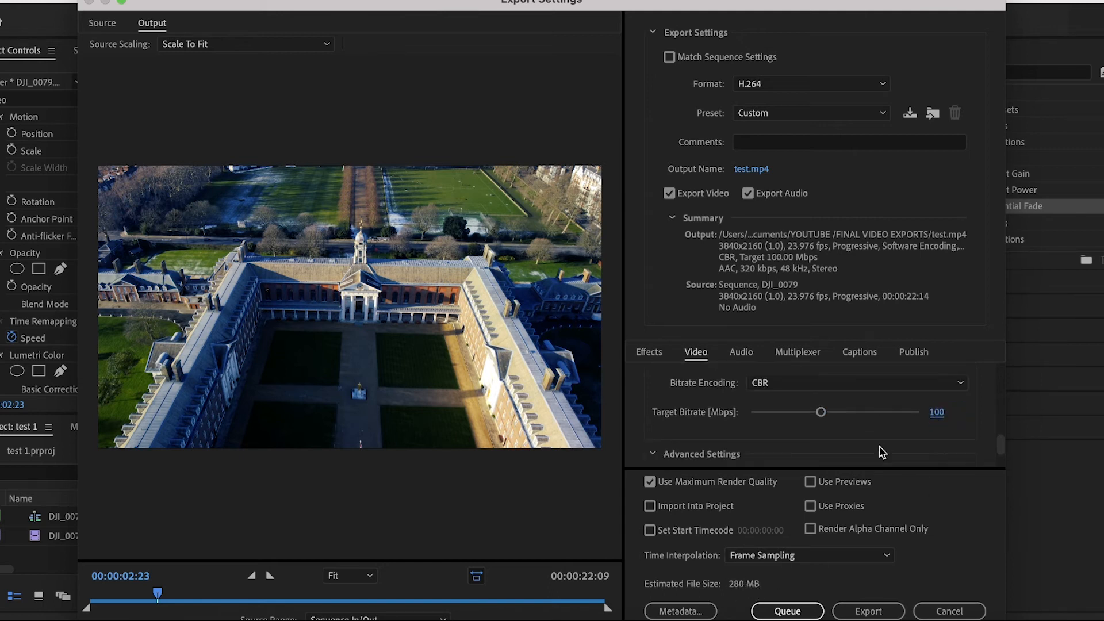
{"action": "scroll", "scroll_direction": "down", "scroll_amount": 3}
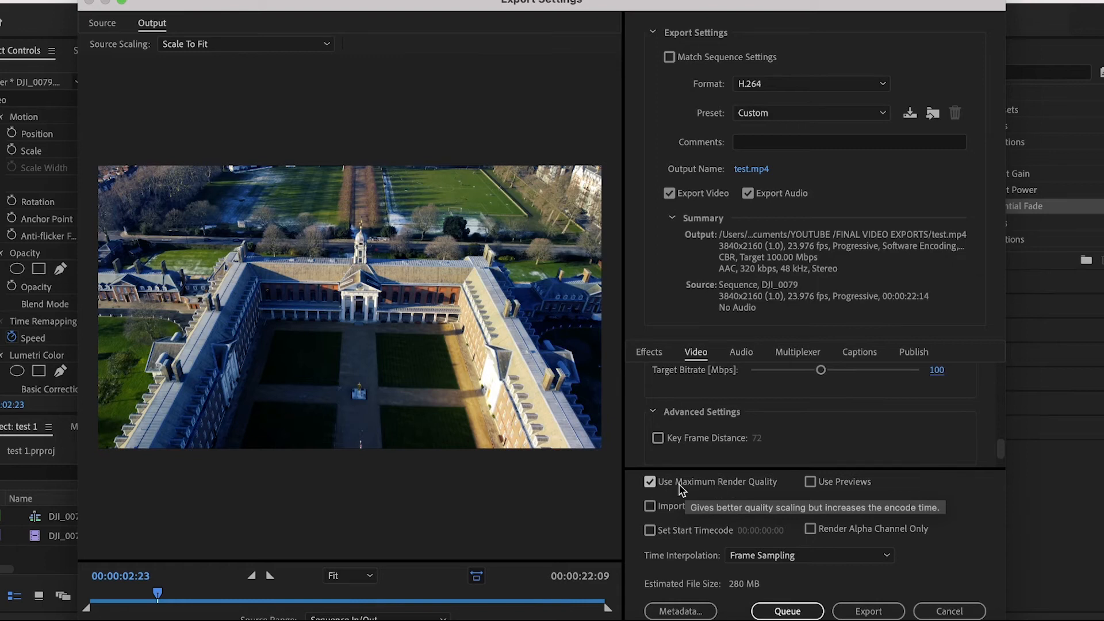
{"action": "mouse_move", "coordinate": [752, 491]}
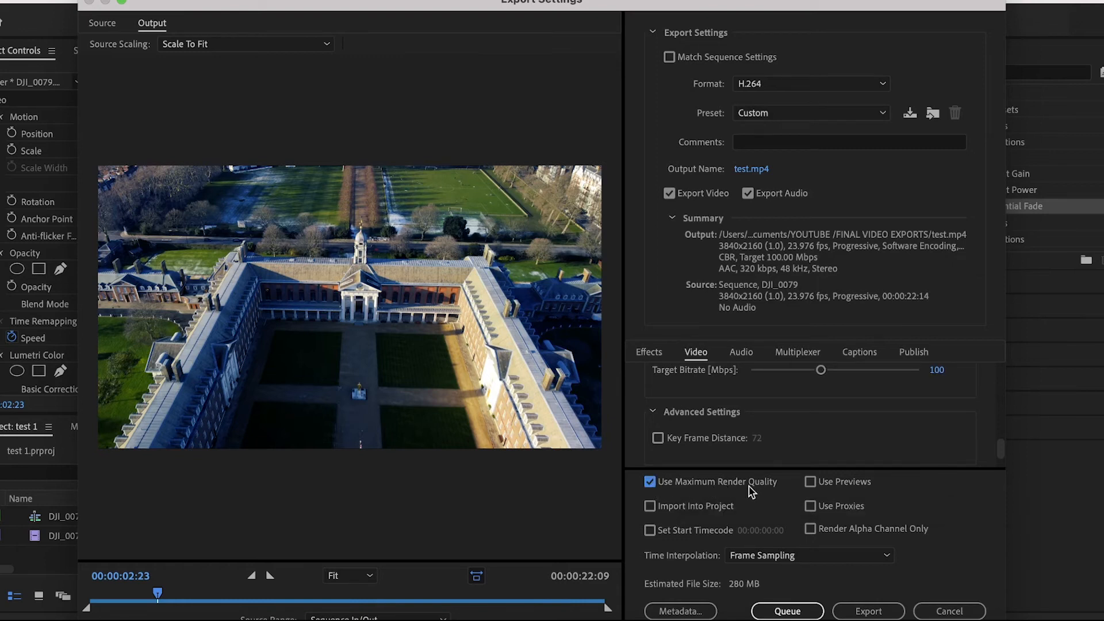
{"action": "mouse_move", "coordinate": [754, 497]}
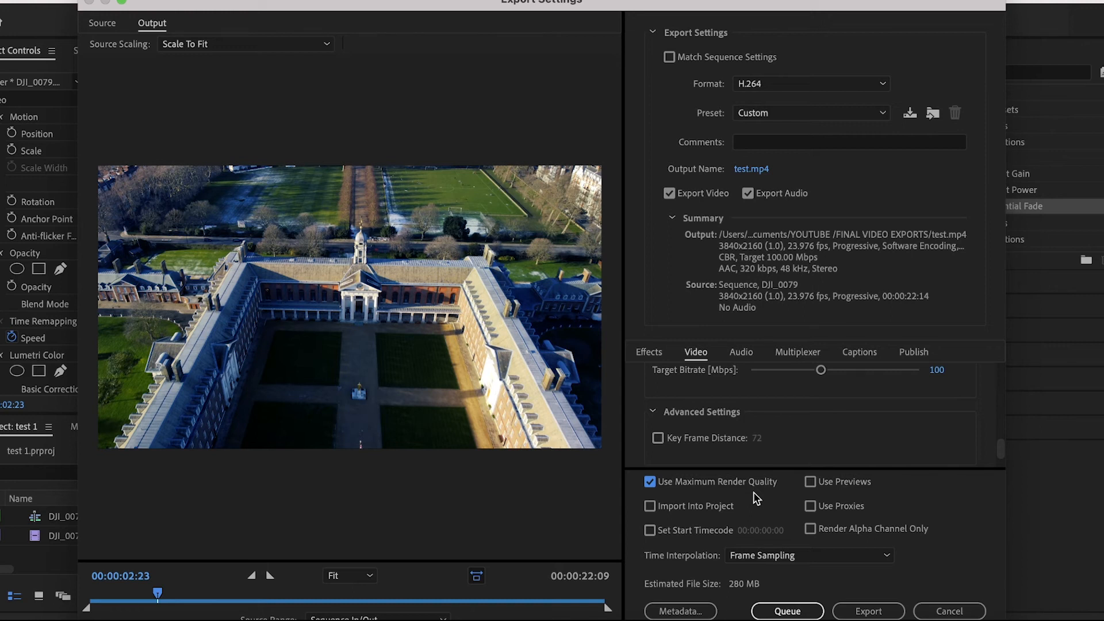
{"action": "mouse_move", "coordinate": [799, 453]}
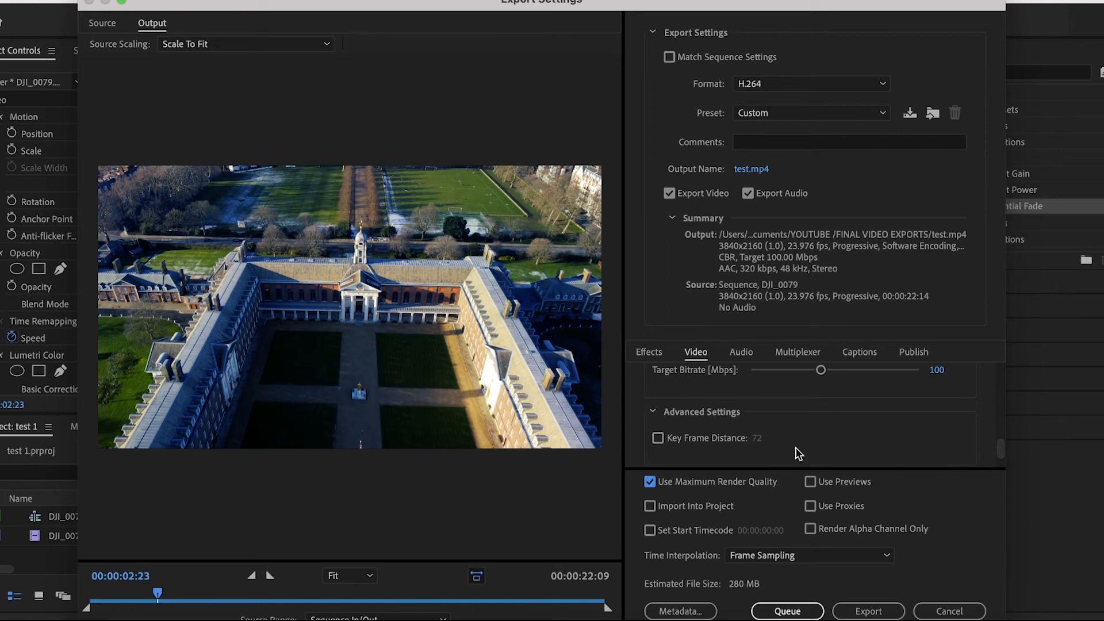
{"action": "mouse_move", "coordinate": [682, 377]}
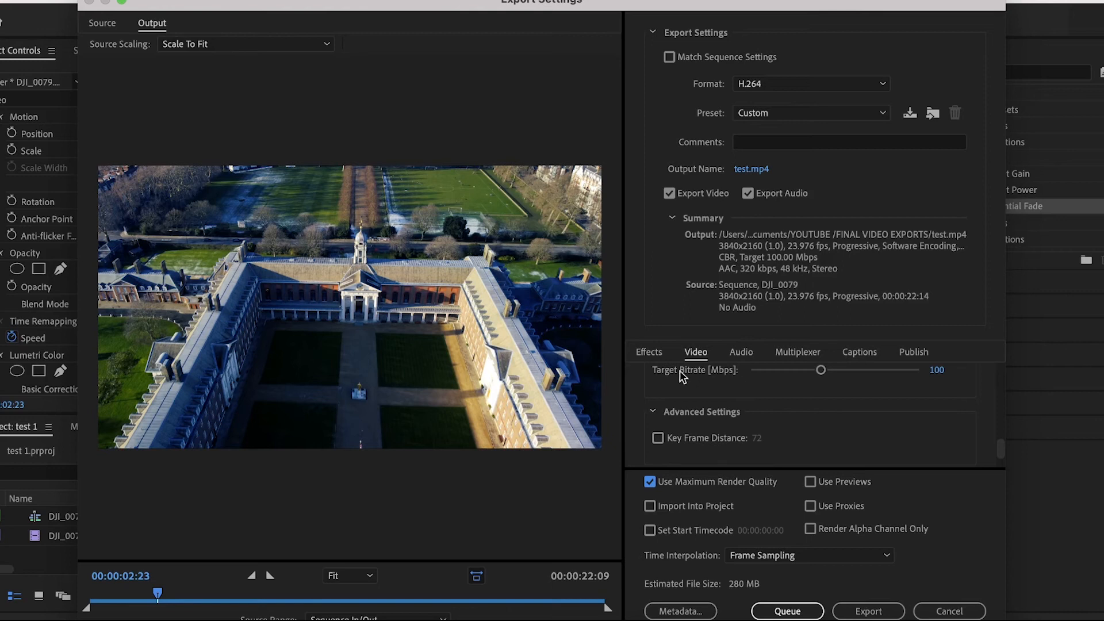
Step: Set export audio to AAC, 48000 Hz stereo, at High quality
{"action": "left_click", "coordinate": [739, 352]}
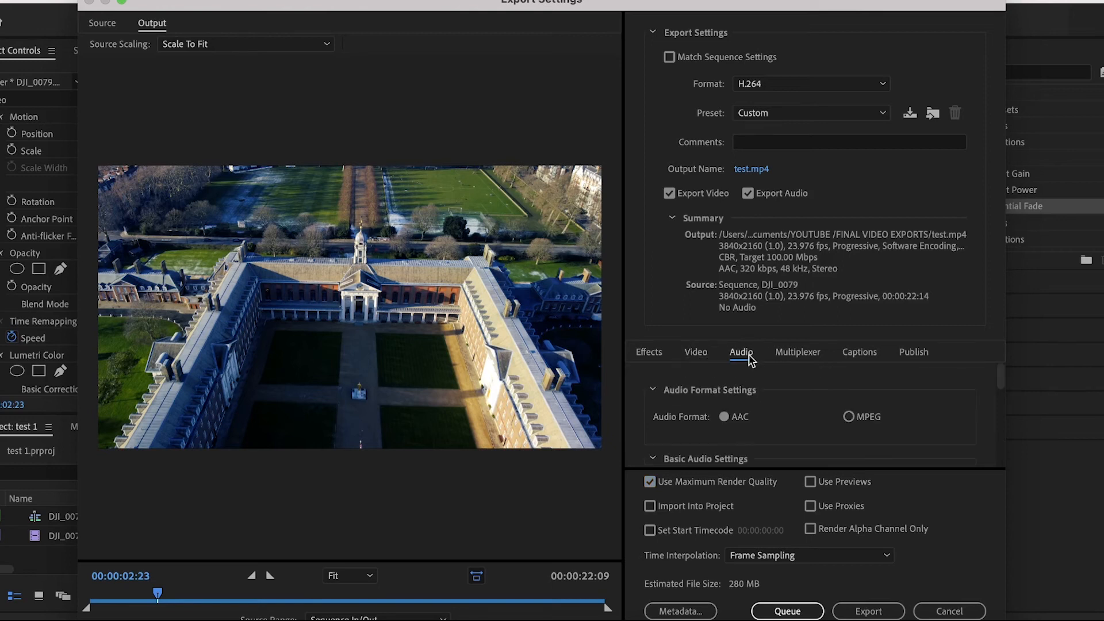
{"action": "mouse_move", "coordinate": [889, 391]}
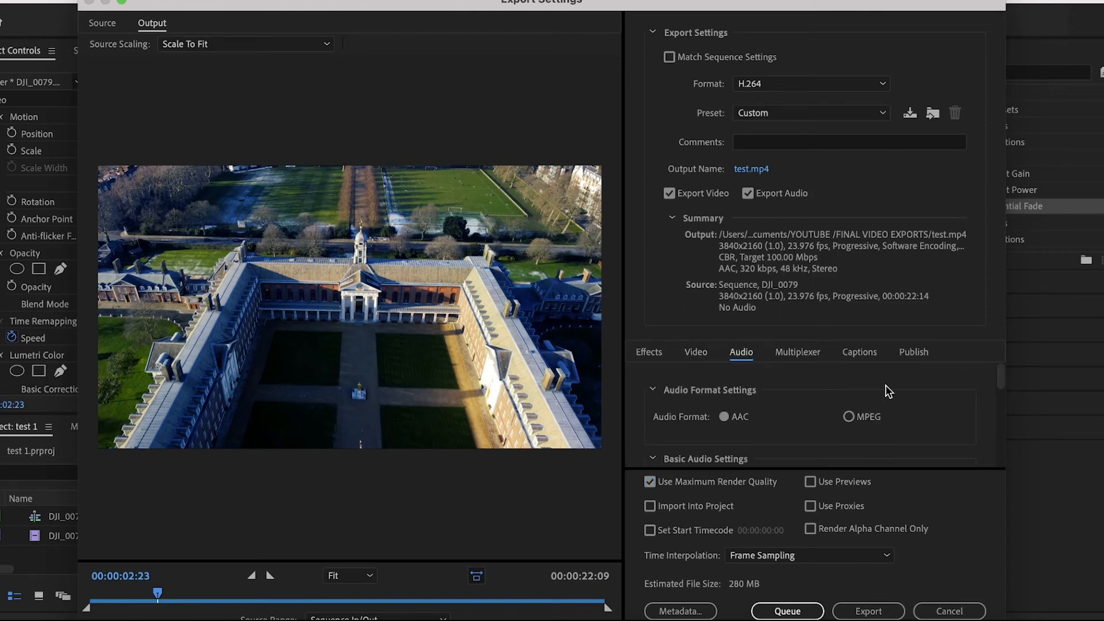
{"action": "mouse_move", "coordinate": [898, 393]}
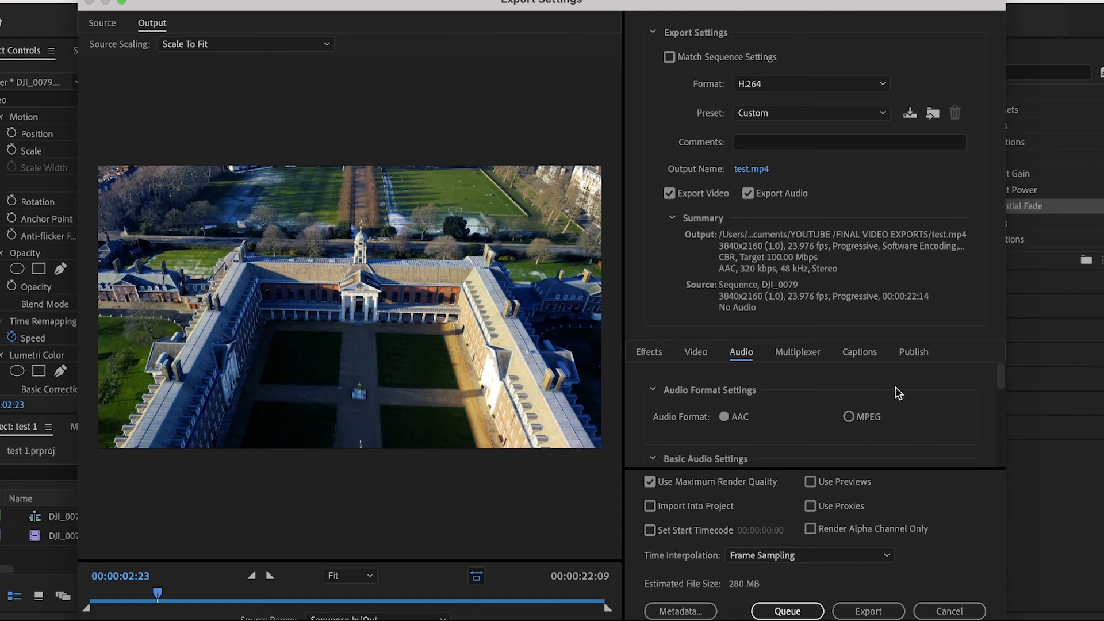
{"action": "mouse_move", "coordinate": [908, 421]}
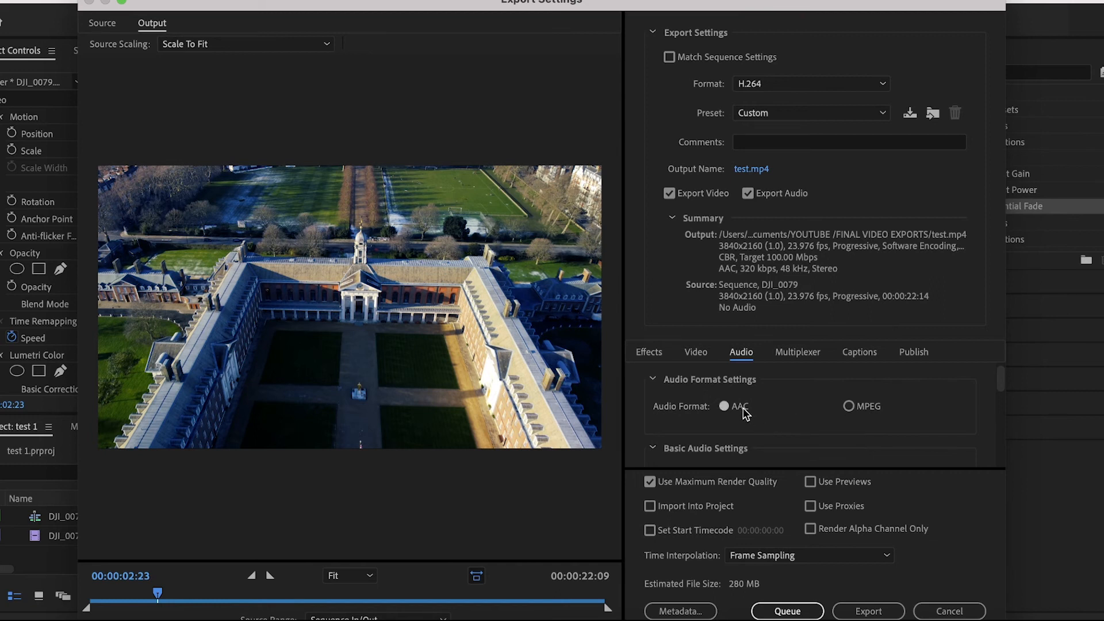
{"action": "left_click", "coordinate": [654, 378]}
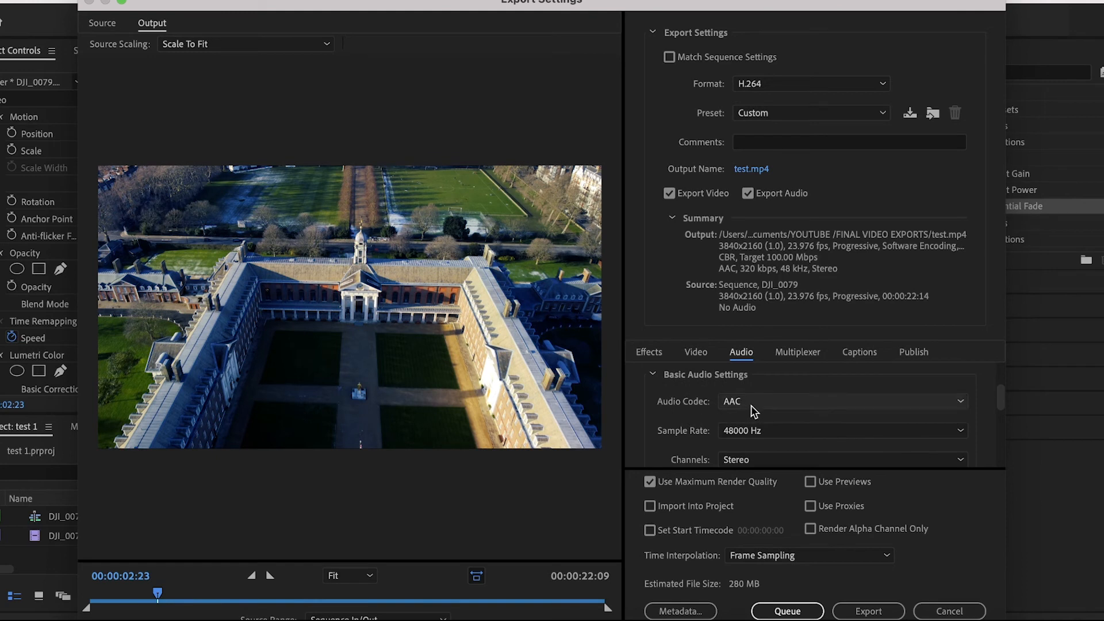
{"action": "mouse_move", "coordinate": [730, 437]}
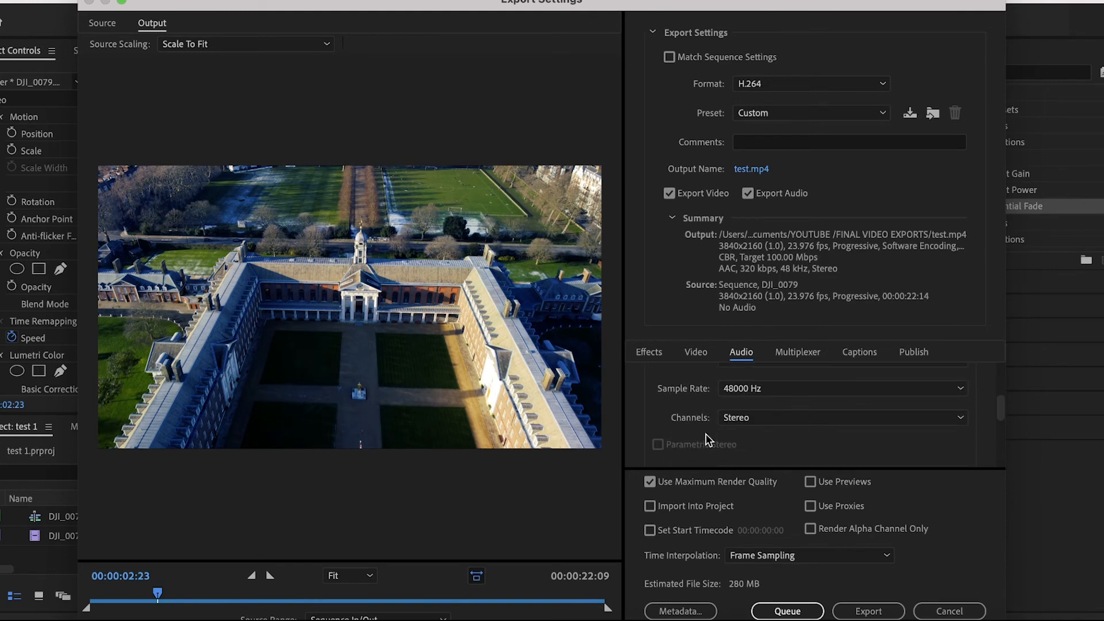
{"action": "mouse_move", "coordinate": [713, 441]}
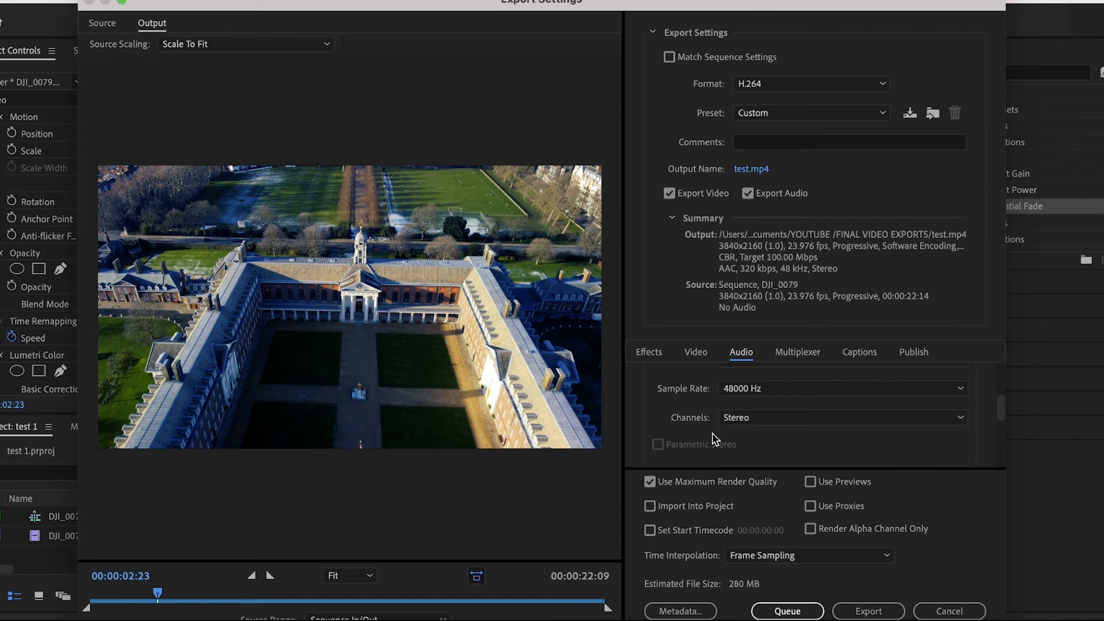
{"action": "scroll", "scroll_direction": "down", "scroll_amount": 3}
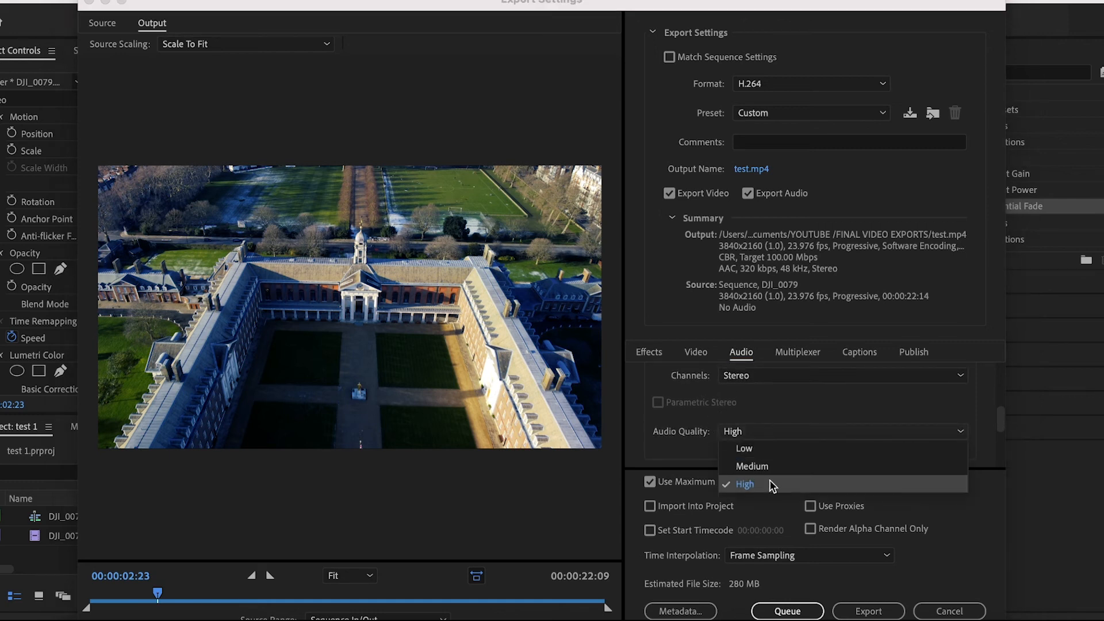
{"action": "left_click", "coordinate": [745, 484]}
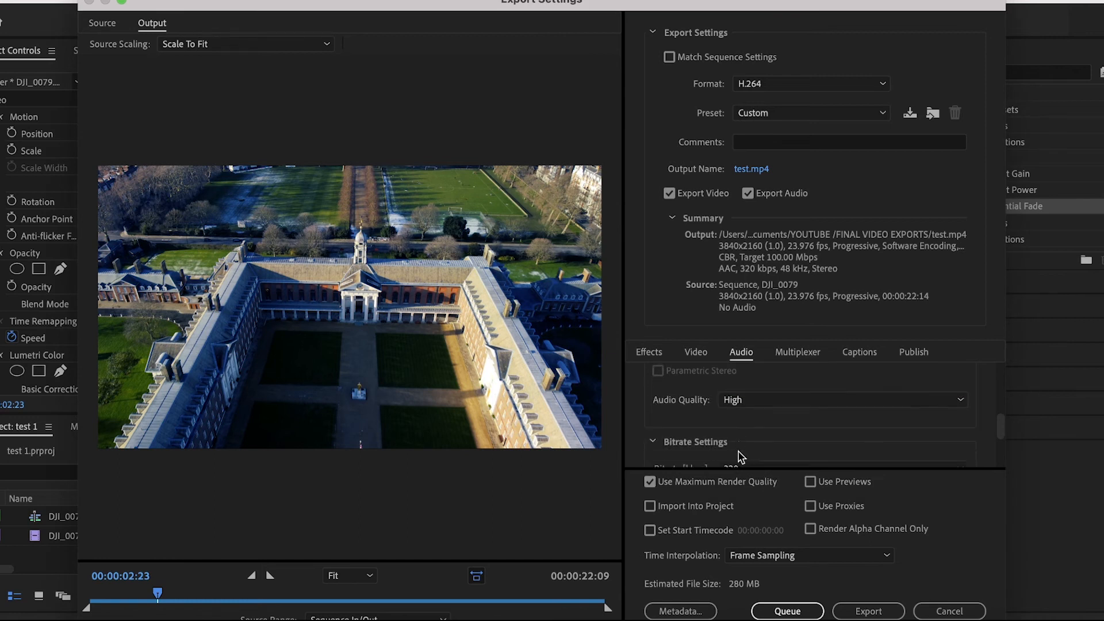
{"action": "scroll", "scroll_direction": "down", "scroll_amount": 3}
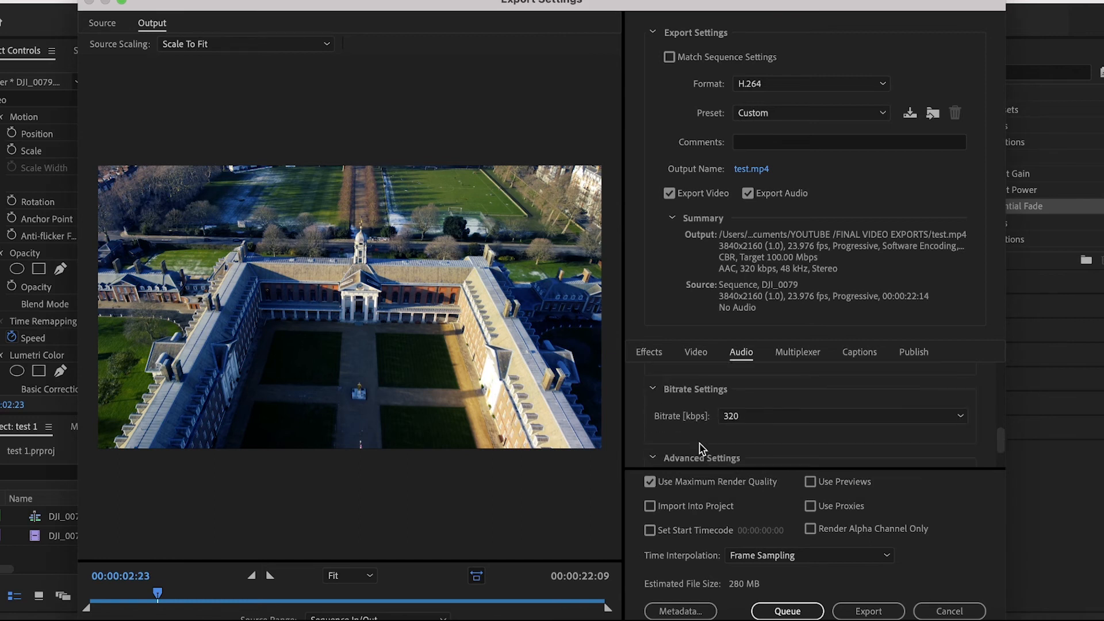
{"action": "mouse_move", "coordinate": [727, 439]}
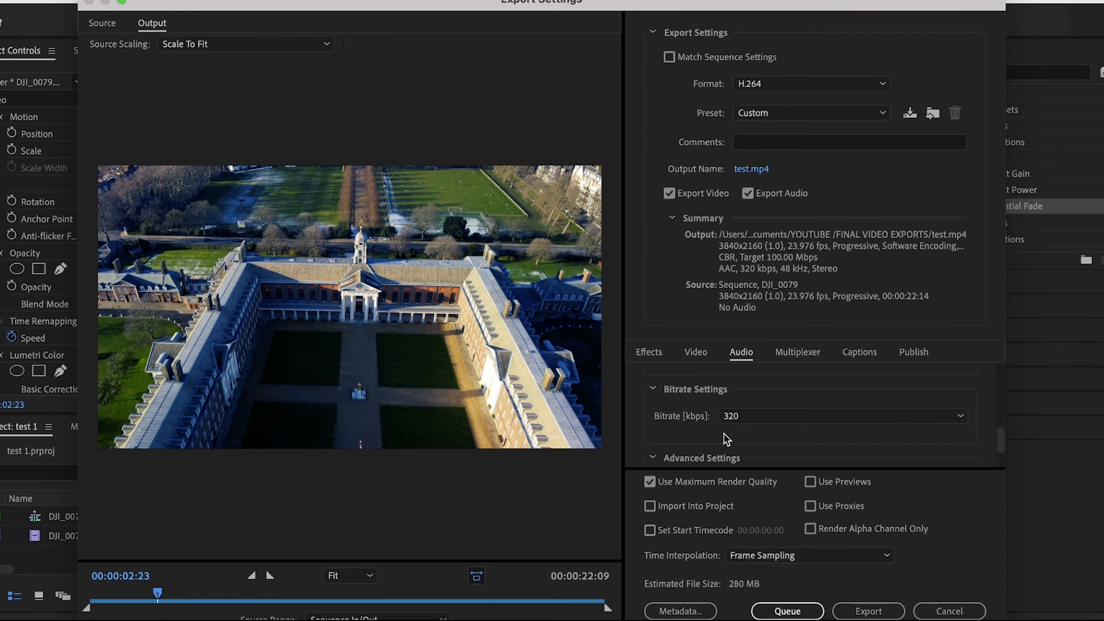
{"action": "left_click", "coordinate": [959, 415]}
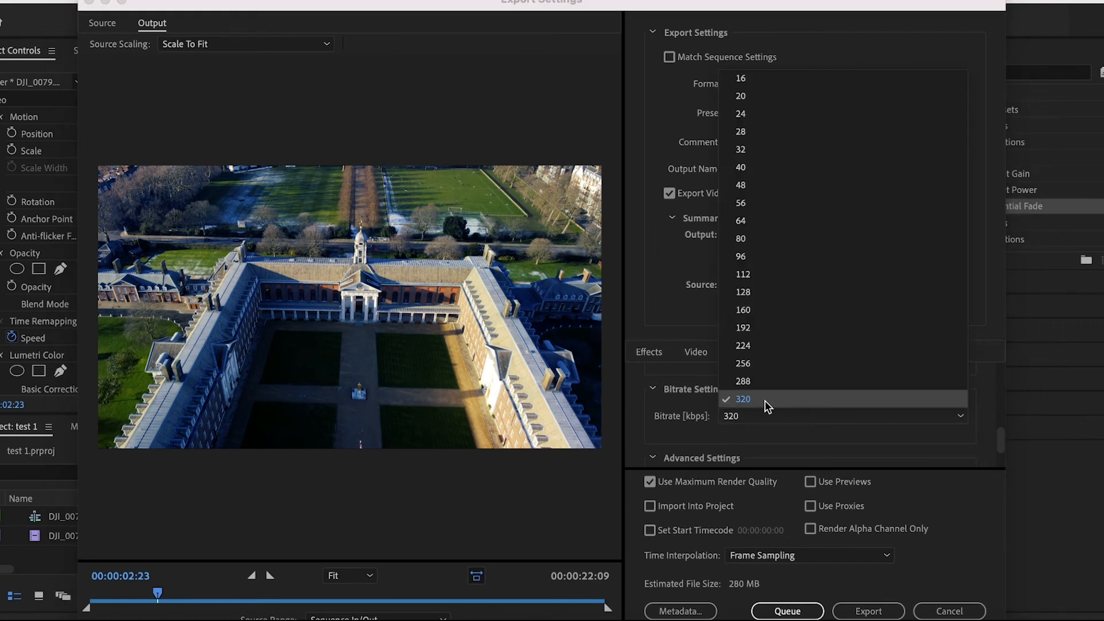
Step: Keep the audio bitrate at 320 kbps with Precedence left on Bitrate
{"action": "left_click", "coordinate": [742, 399]}
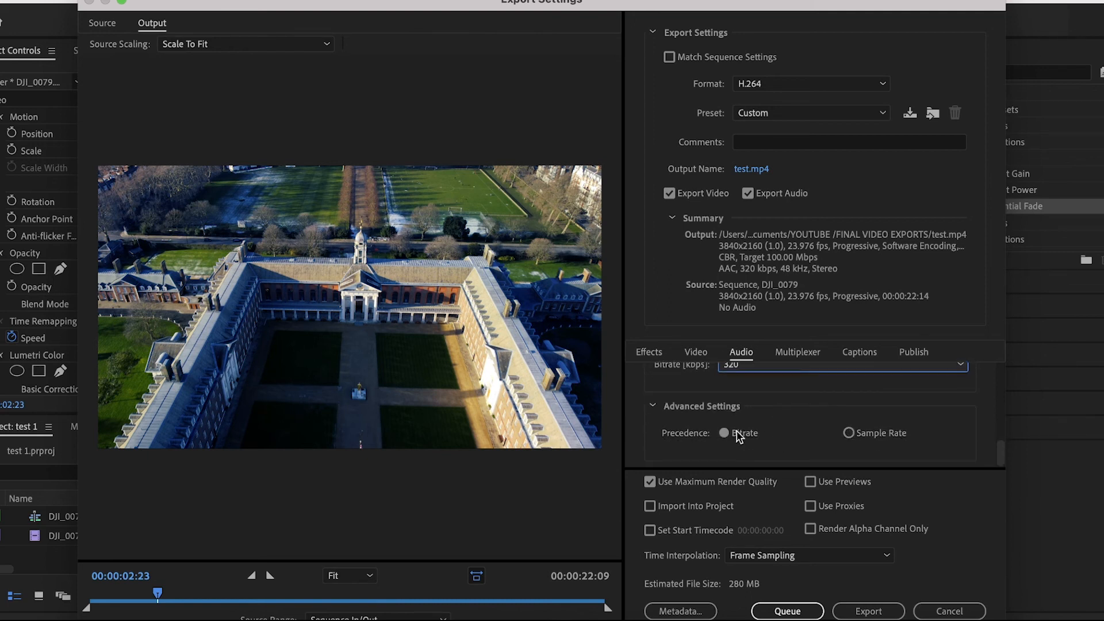
{"action": "mouse_move", "coordinate": [849, 434]}
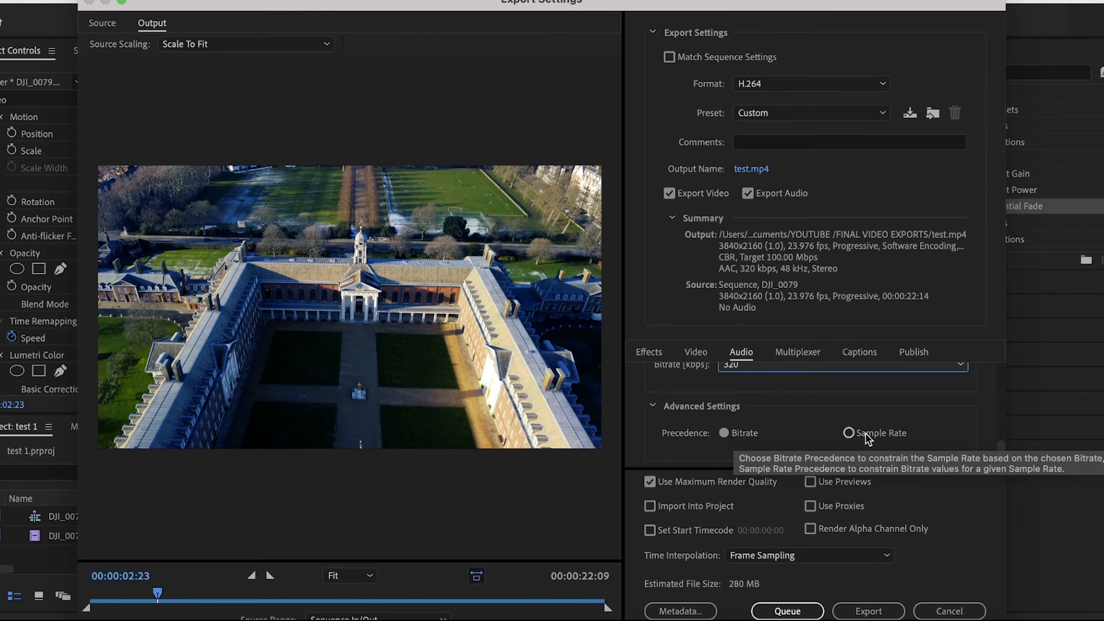
{"action": "mouse_move", "coordinate": [826, 446]}
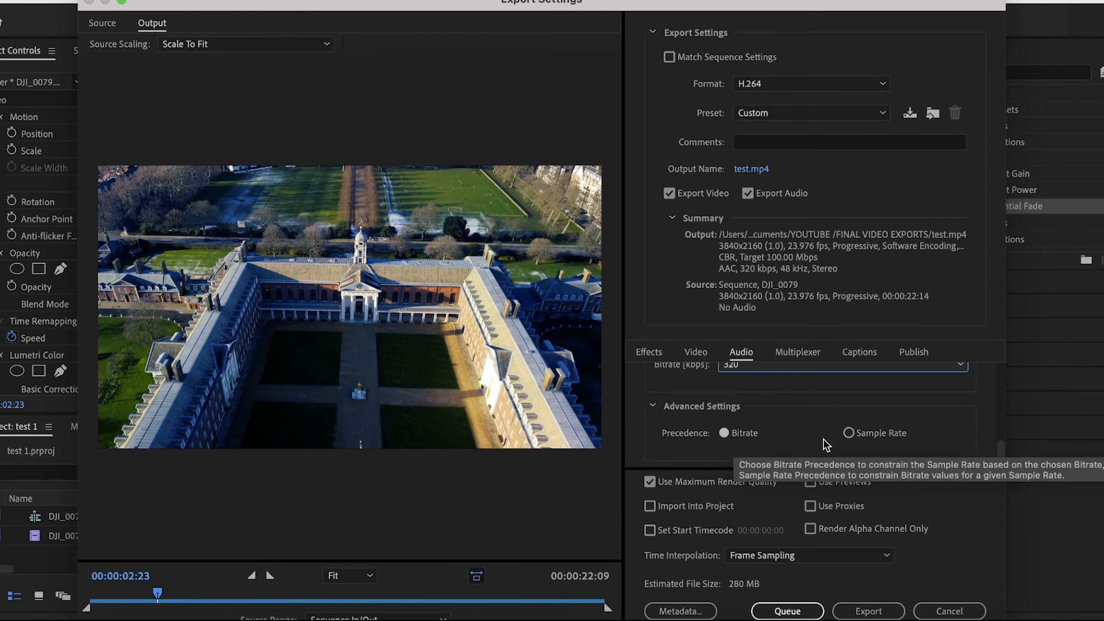
{"action": "mouse_move", "coordinate": [825, 399]}
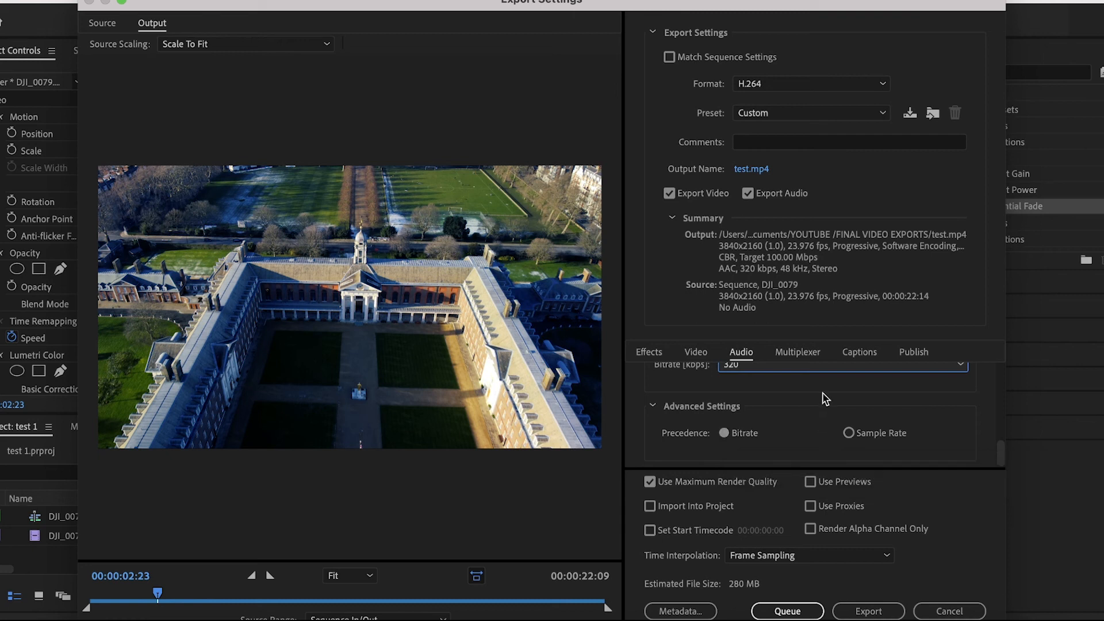
{"action": "mouse_move", "coordinate": [819, 297]}
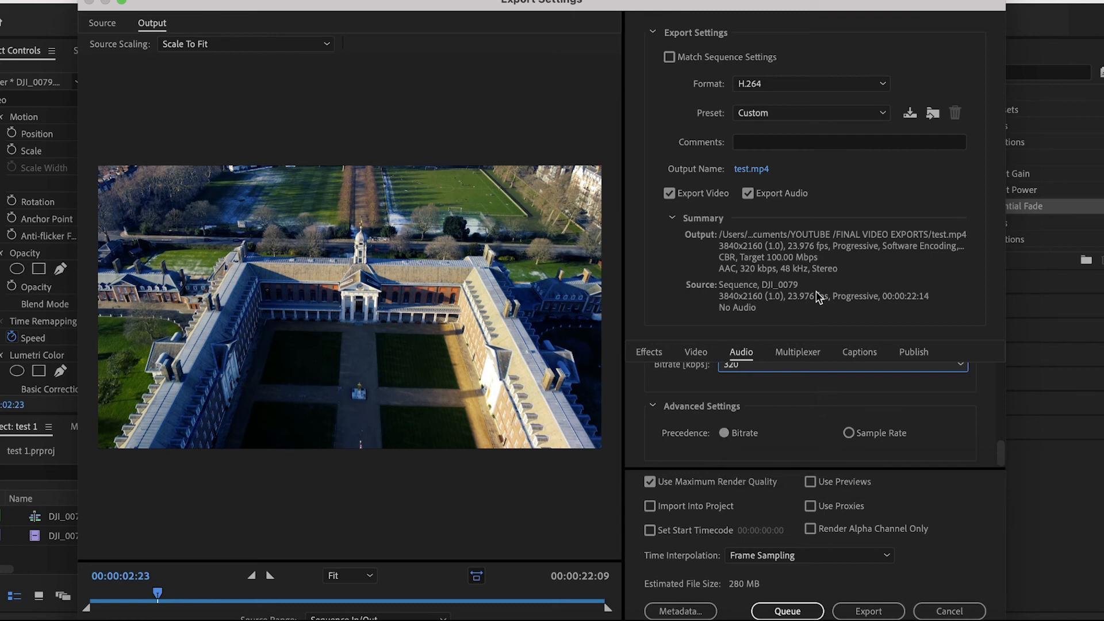
{"action": "mouse_move", "coordinate": [729, 274]}
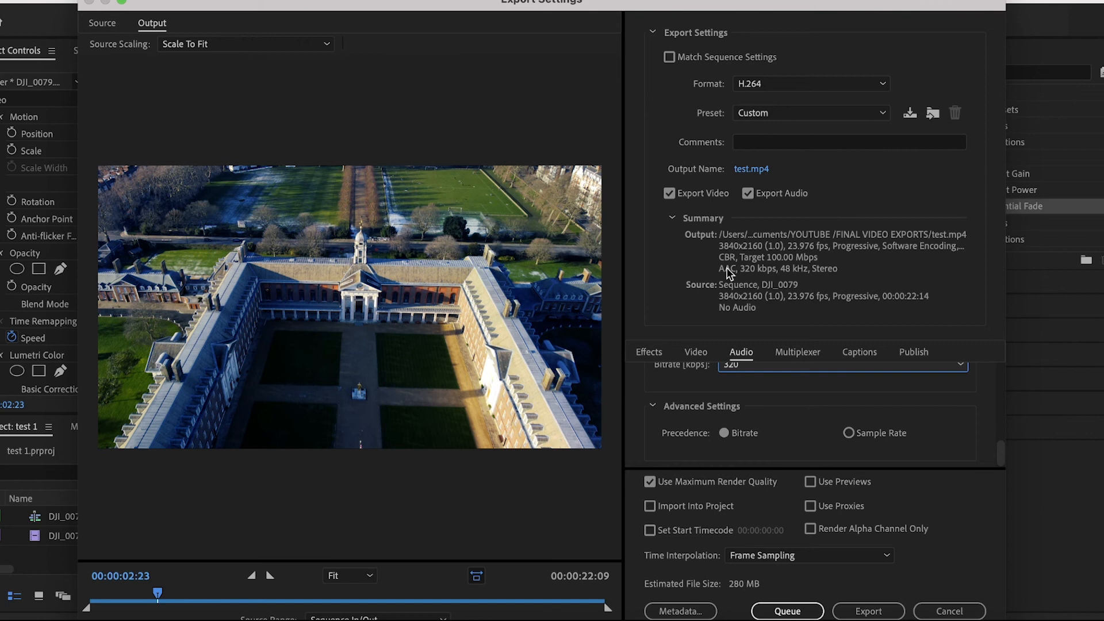
{"action": "mouse_move", "coordinate": [809, 316]}
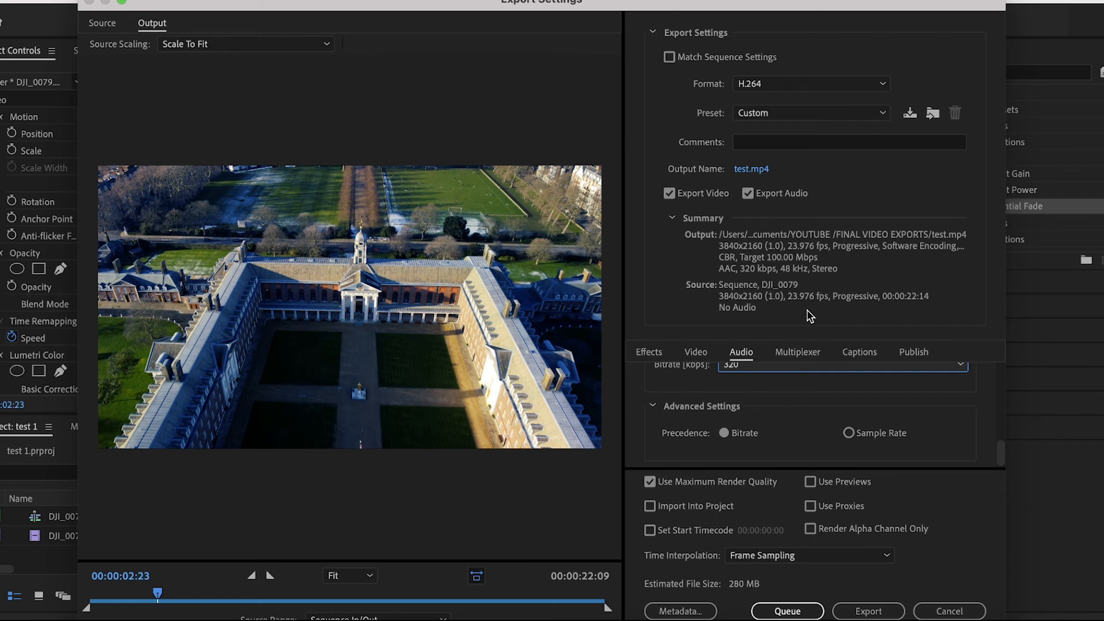
{"action": "mouse_move", "coordinate": [896, 231]}
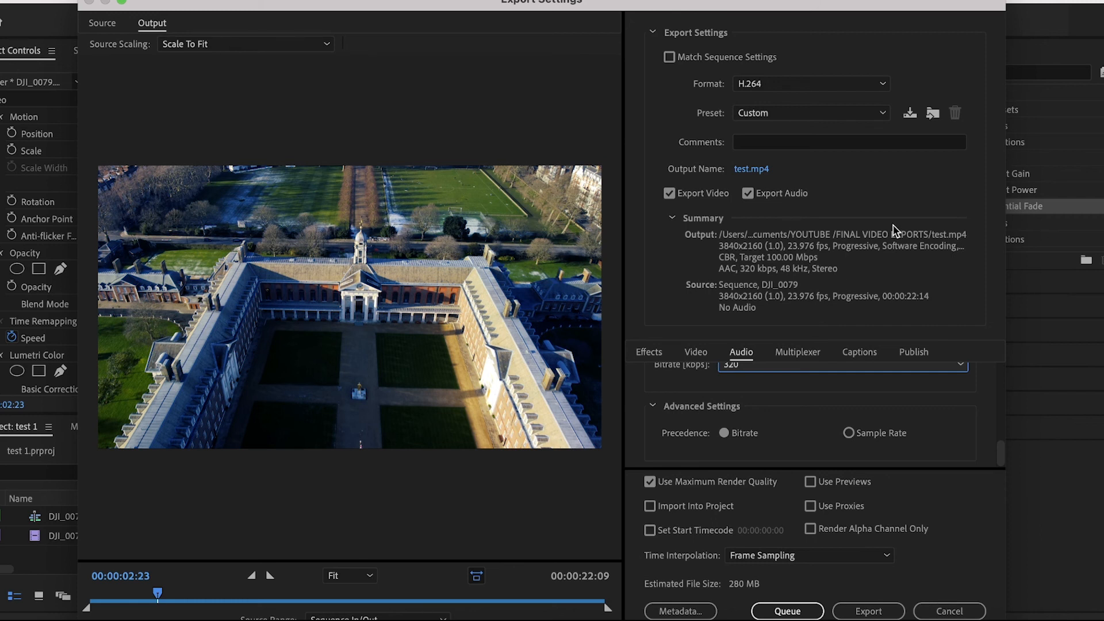
{"action": "mouse_move", "coordinate": [911, 119]}
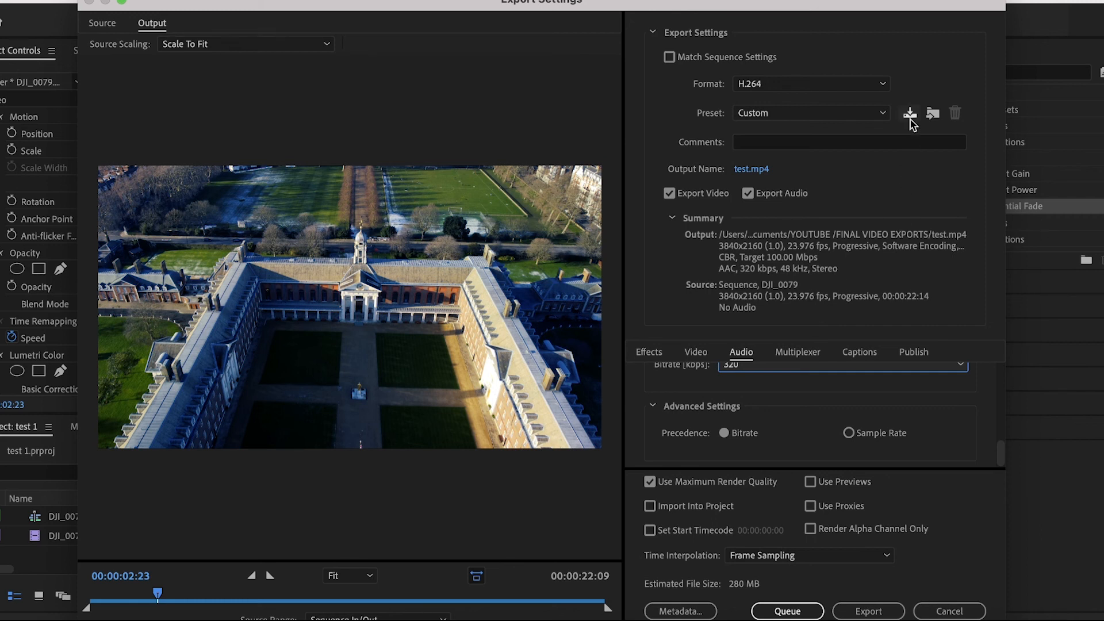
{"action": "mouse_move", "coordinate": [911, 113]}
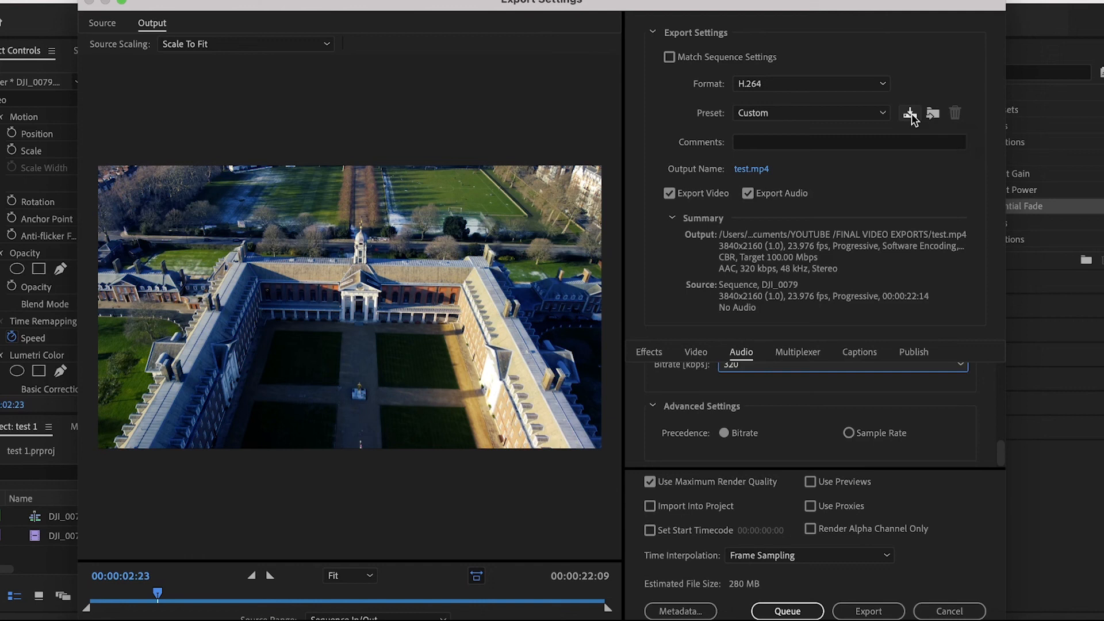
Step: Save the current export settings as a new preset named '4k export'
{"action": "left_click", "coordinate": [909, 113]}
{"action": "type", "text": "4k"}
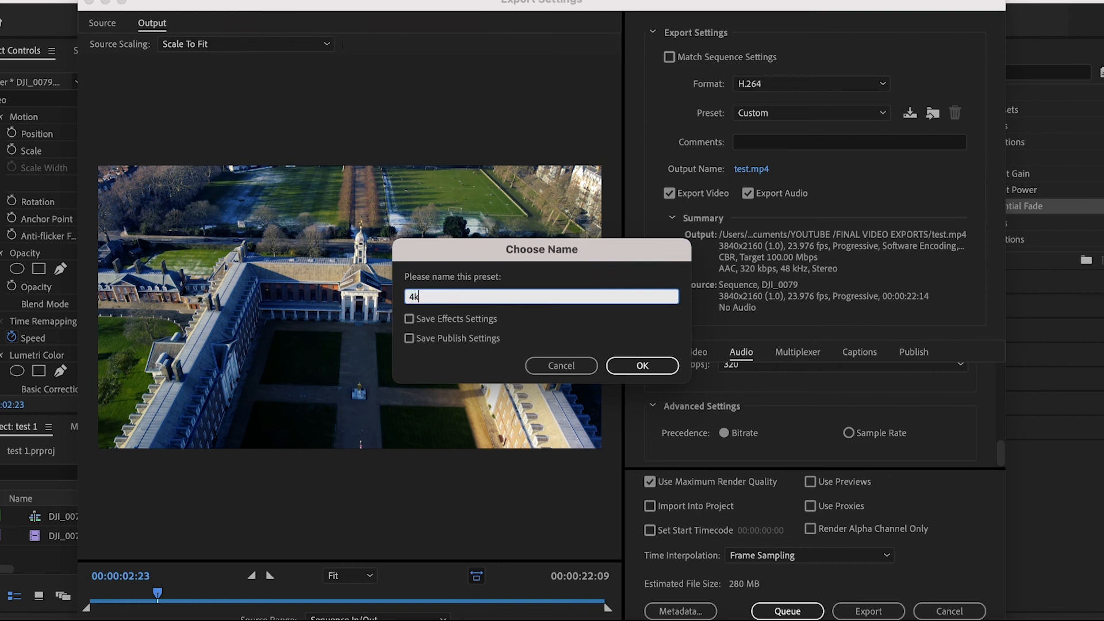
{"action": "type", "text": "export"}
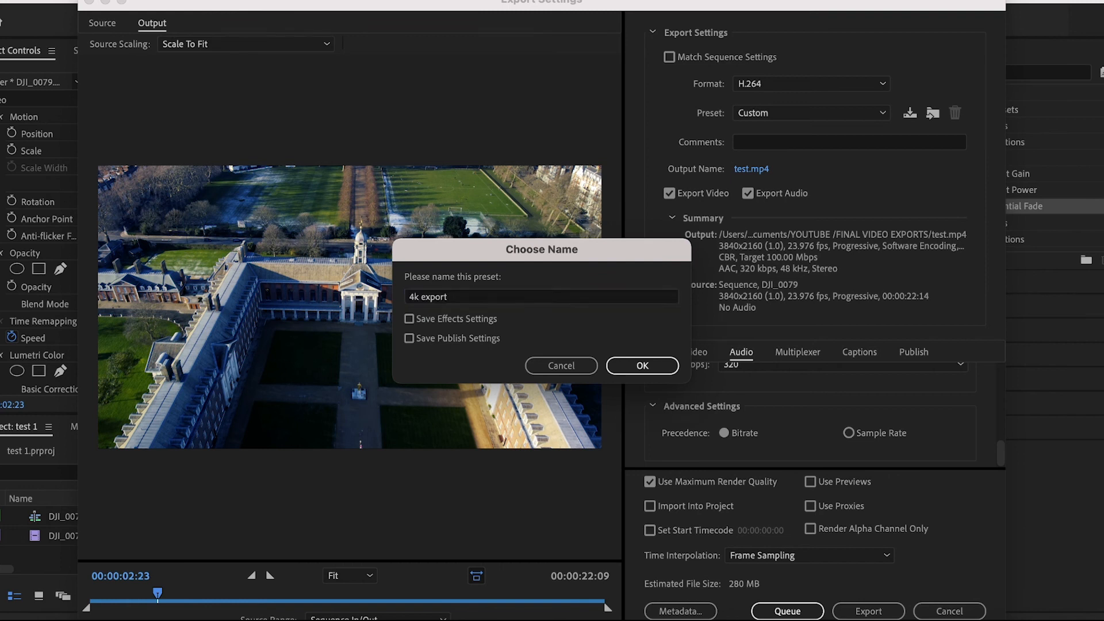
{"action": "left_click", "coordinate": [641, 366]}
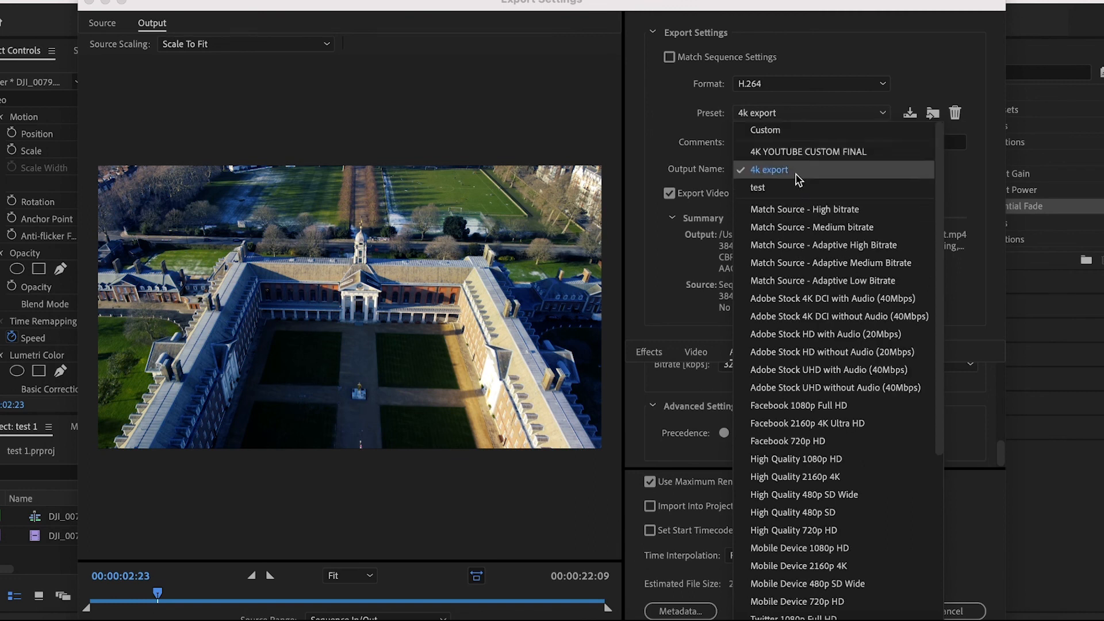
{"action": "mouse_move", "coordinate": [783, 176]}
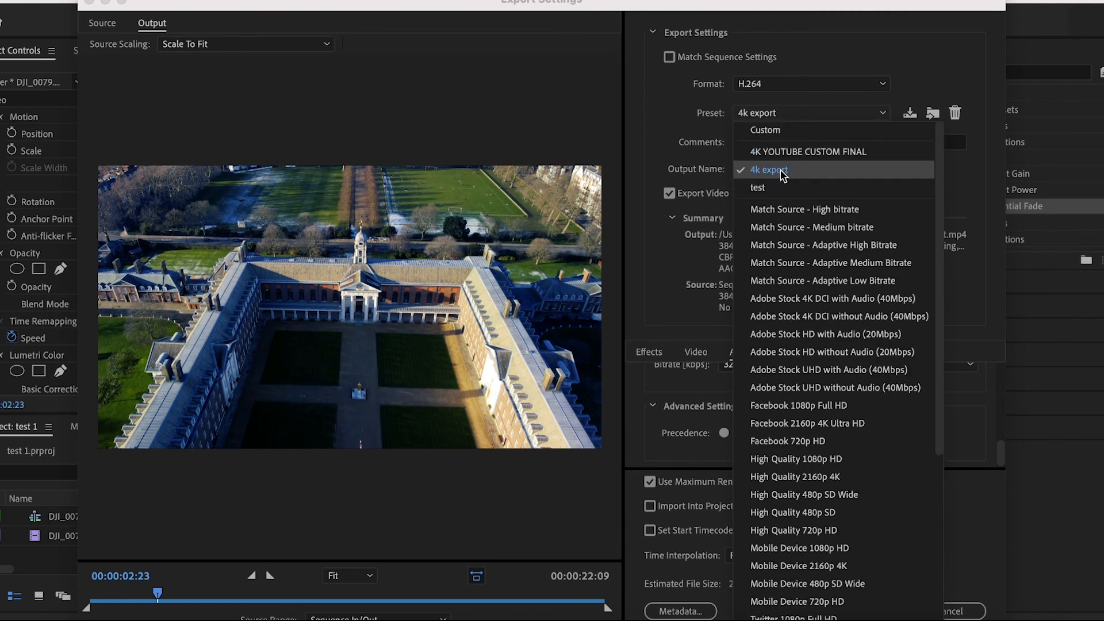
Step: Select the saved '4k export' preset as the active export preset
{"action": "left_click", "coordinate": [767, 169]}
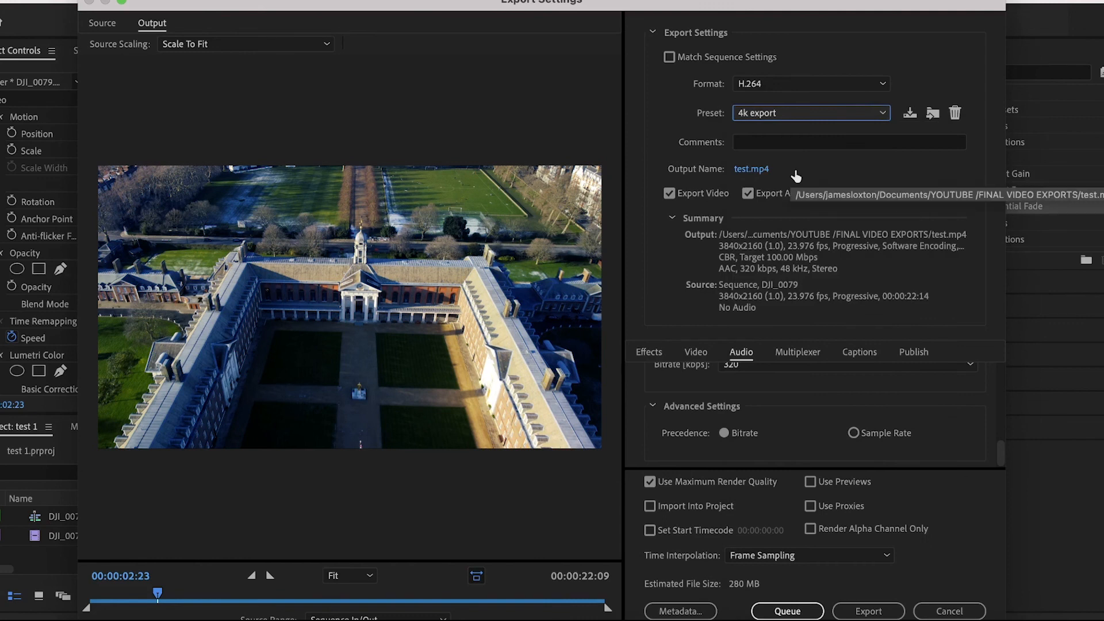
{"action": "mouse_move", "coordinate": [889, 182]}
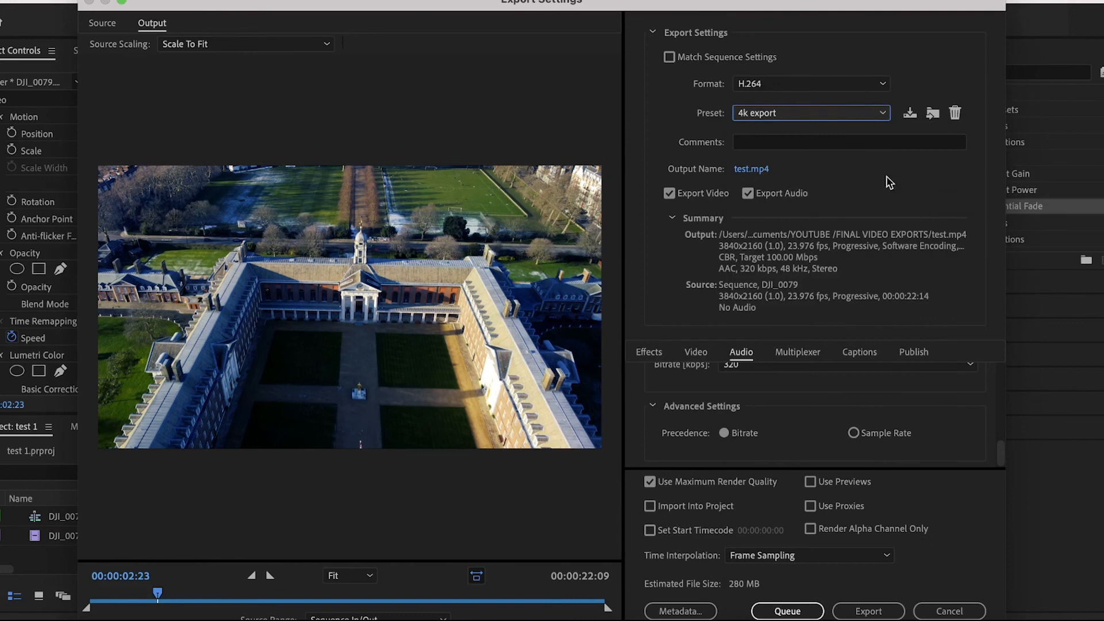
{"action": "mouse_move", "coordinate": [922, 549]}
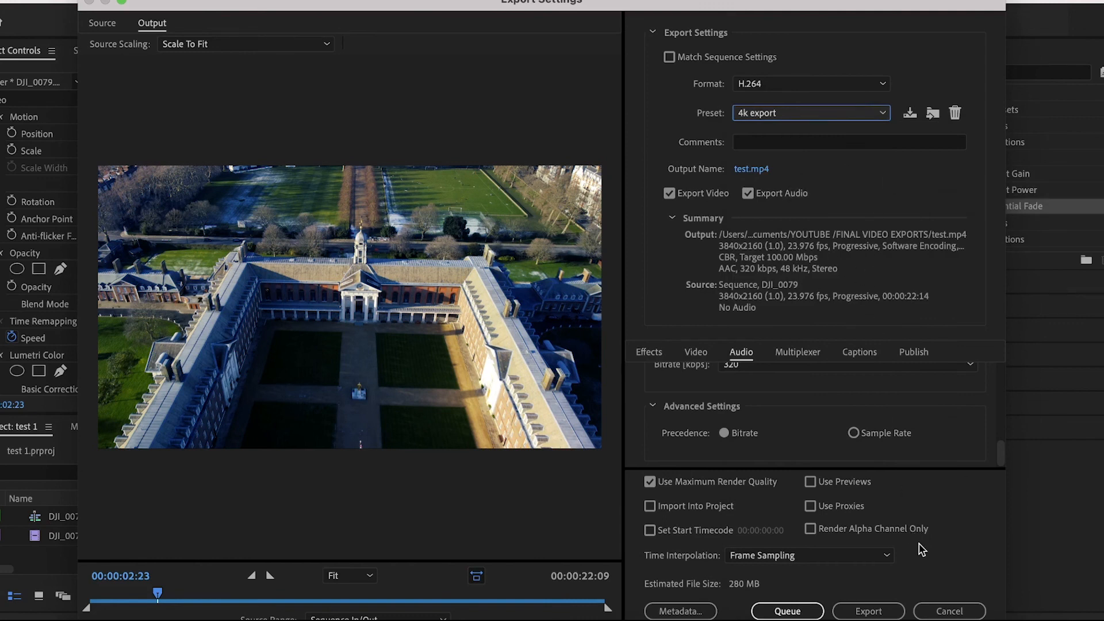